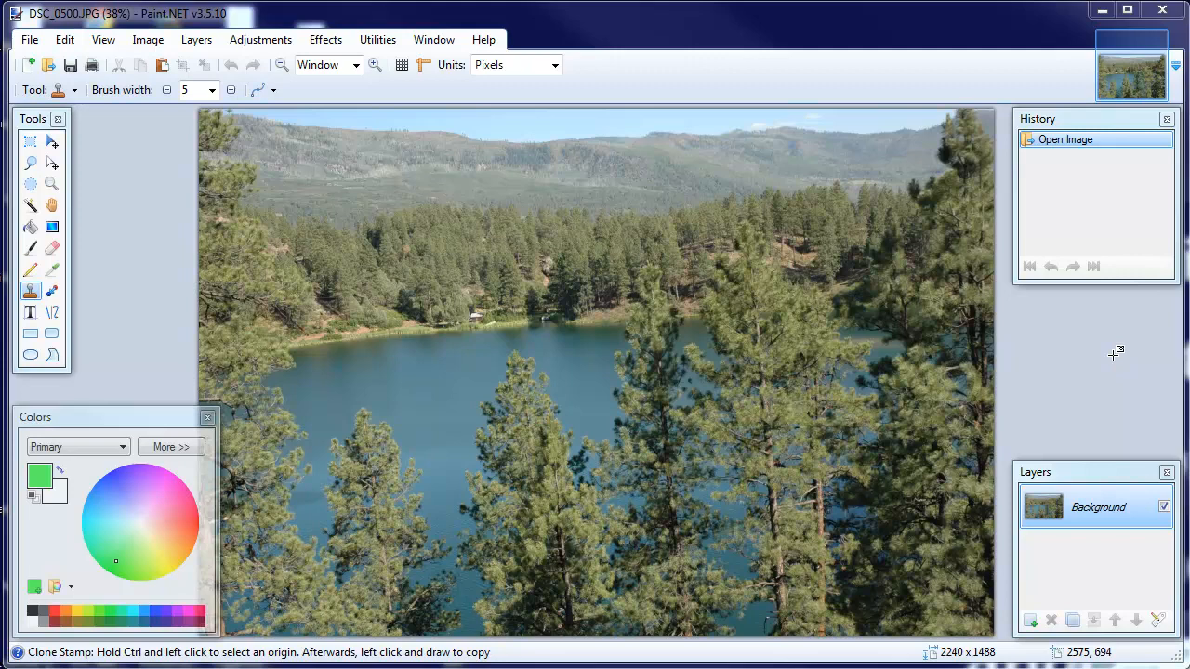
mouse_move(1120, 355)
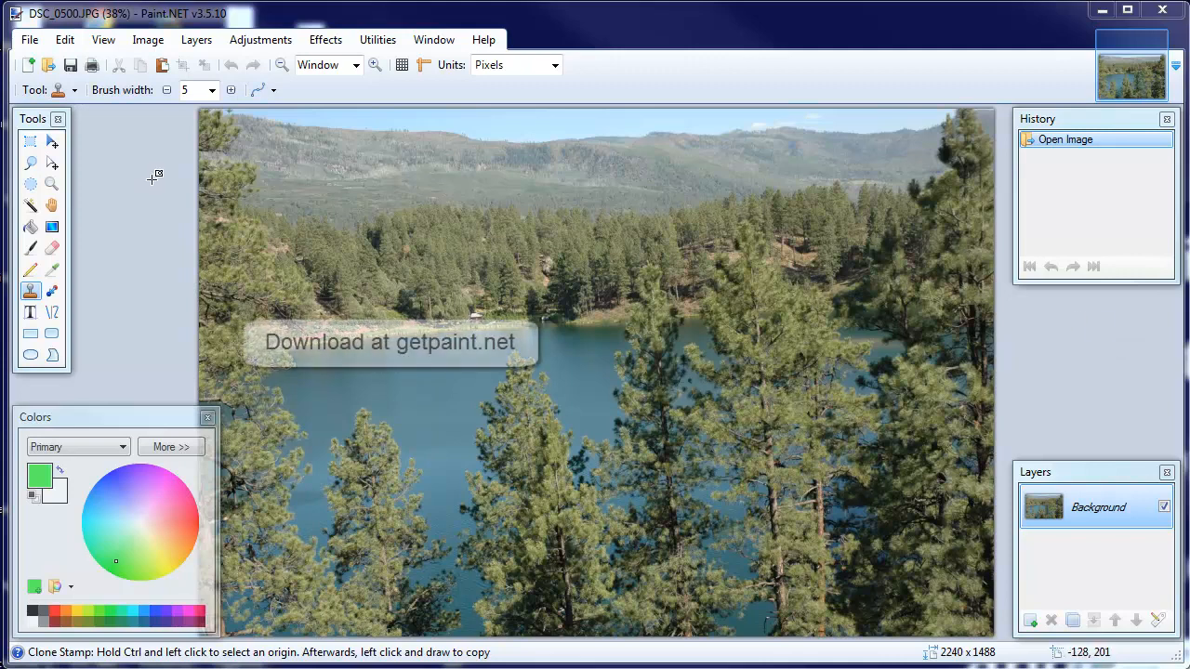
mouse_move(120, 124)
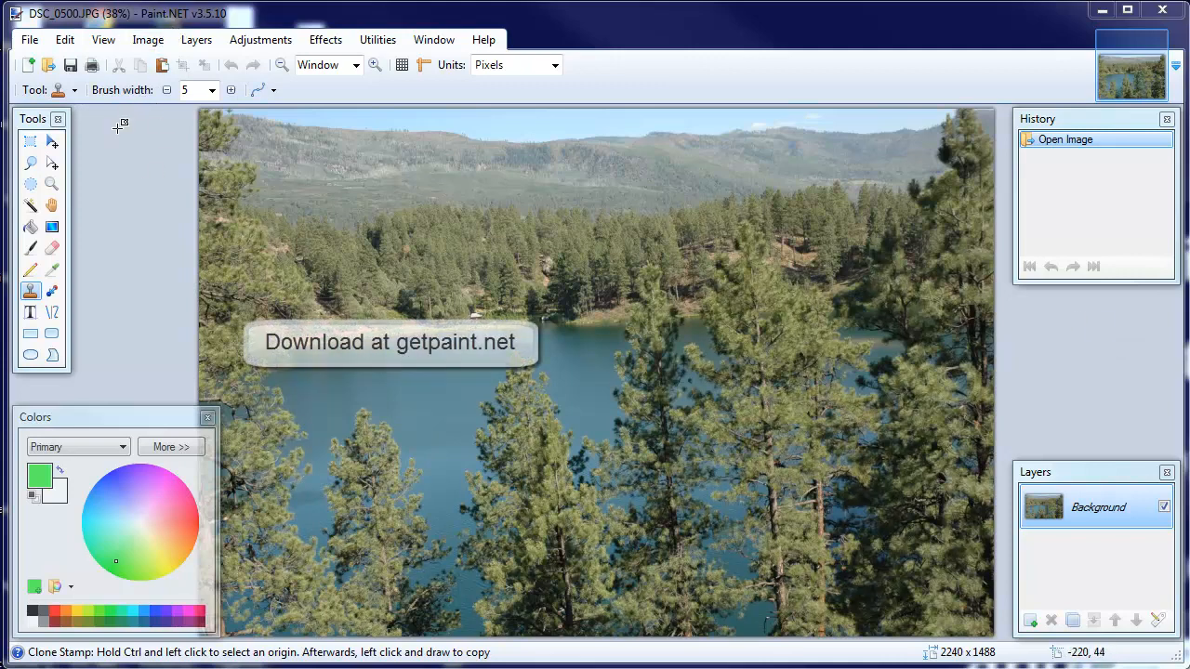
mouse_move(106, 141)
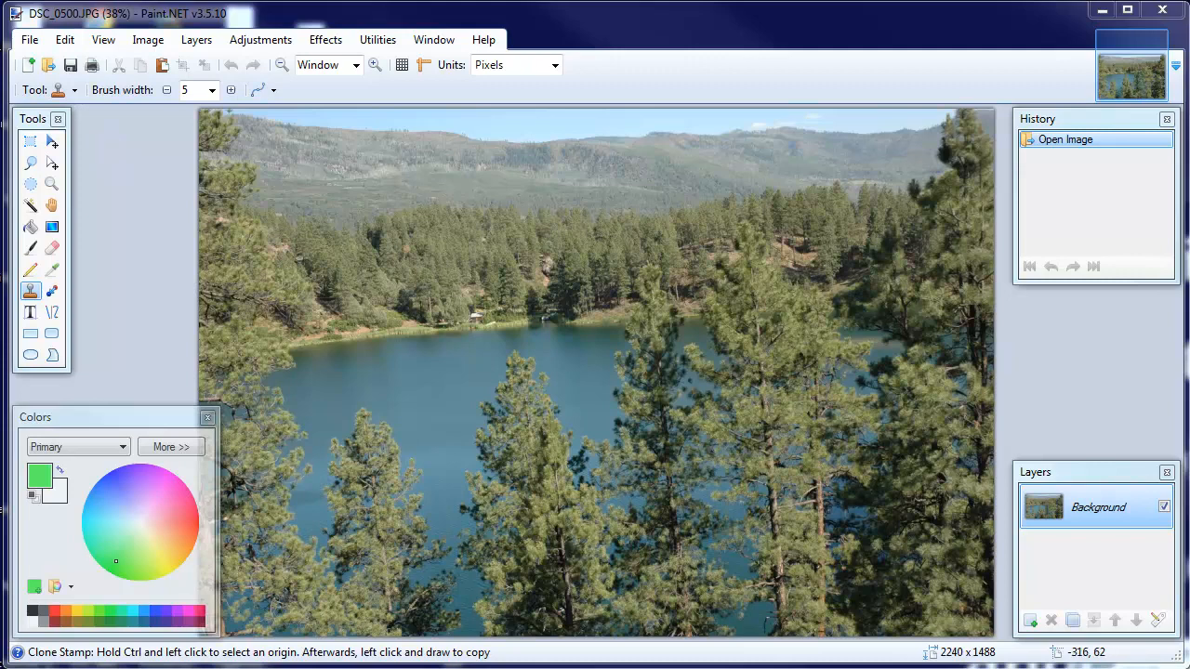
mouse_move(179, 257)
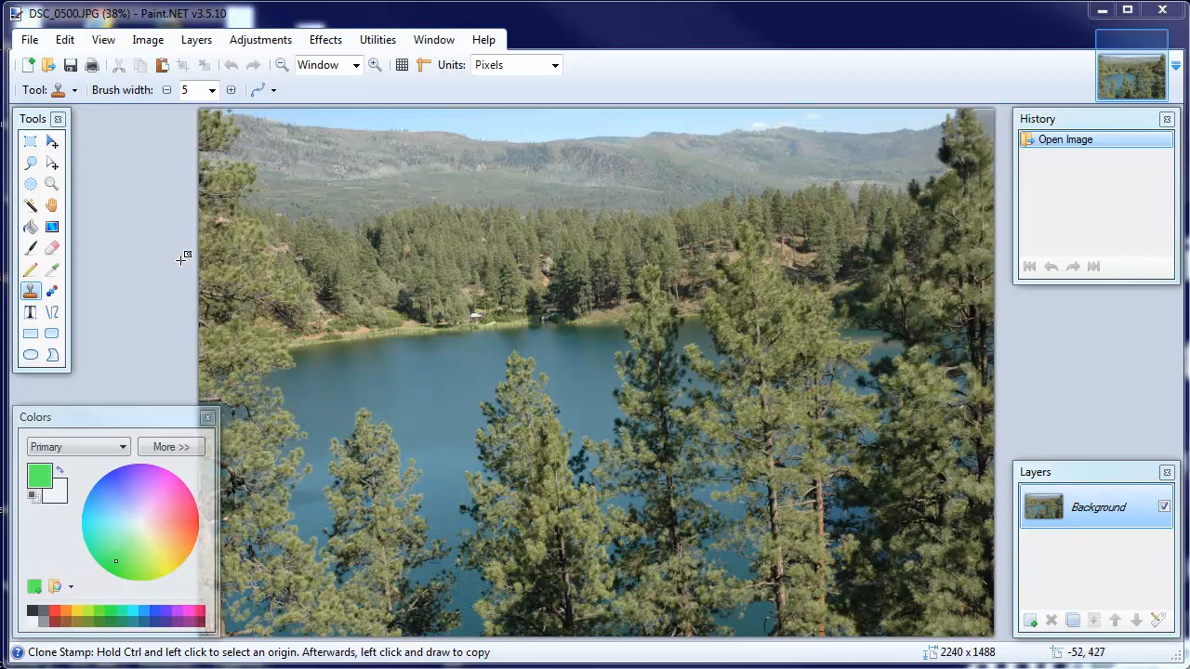
mouse_move(168, 214)
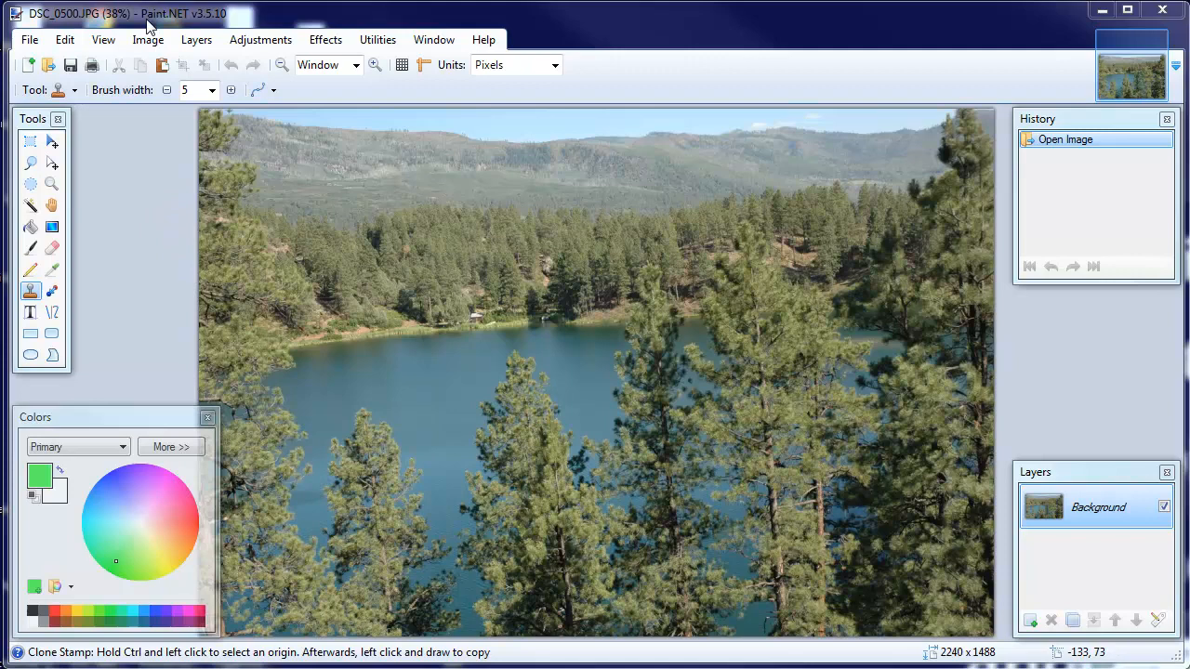
mouse_move(30, 227)
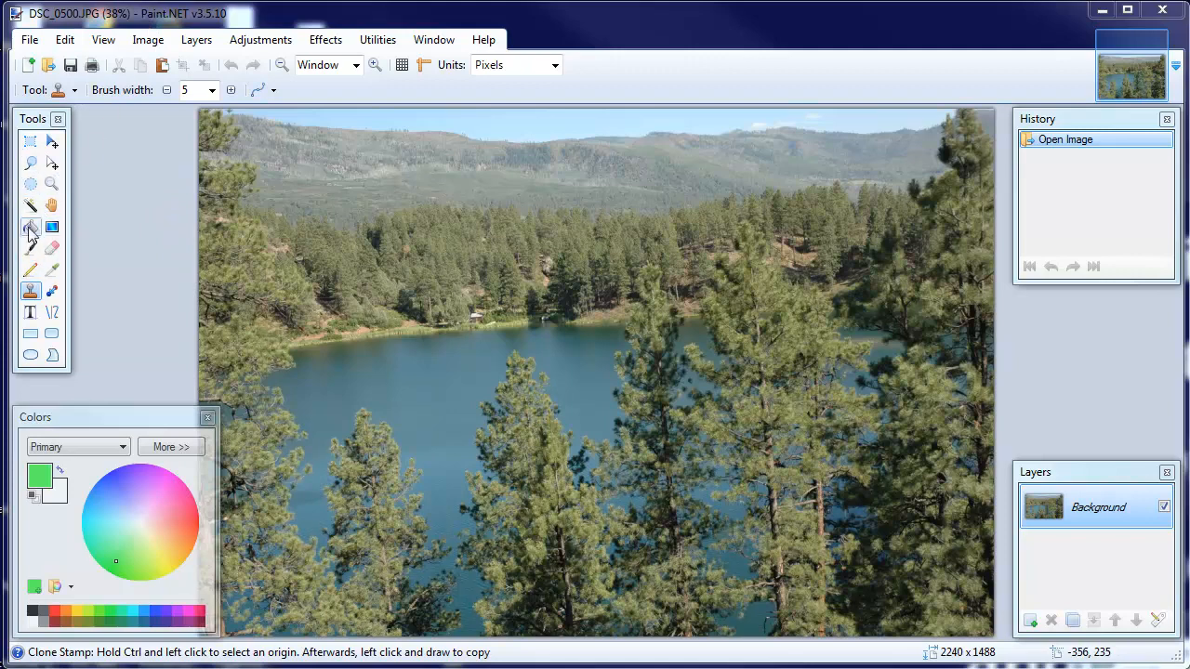
mouse_move(878, 563)
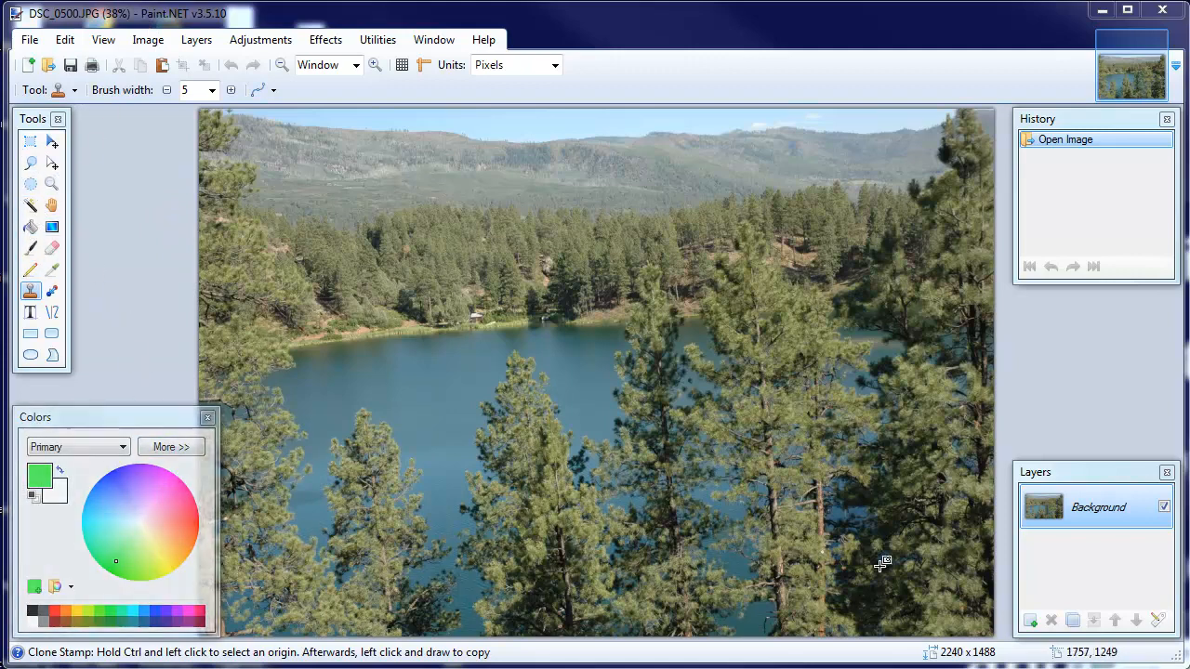
mouse_move(1087, 370)
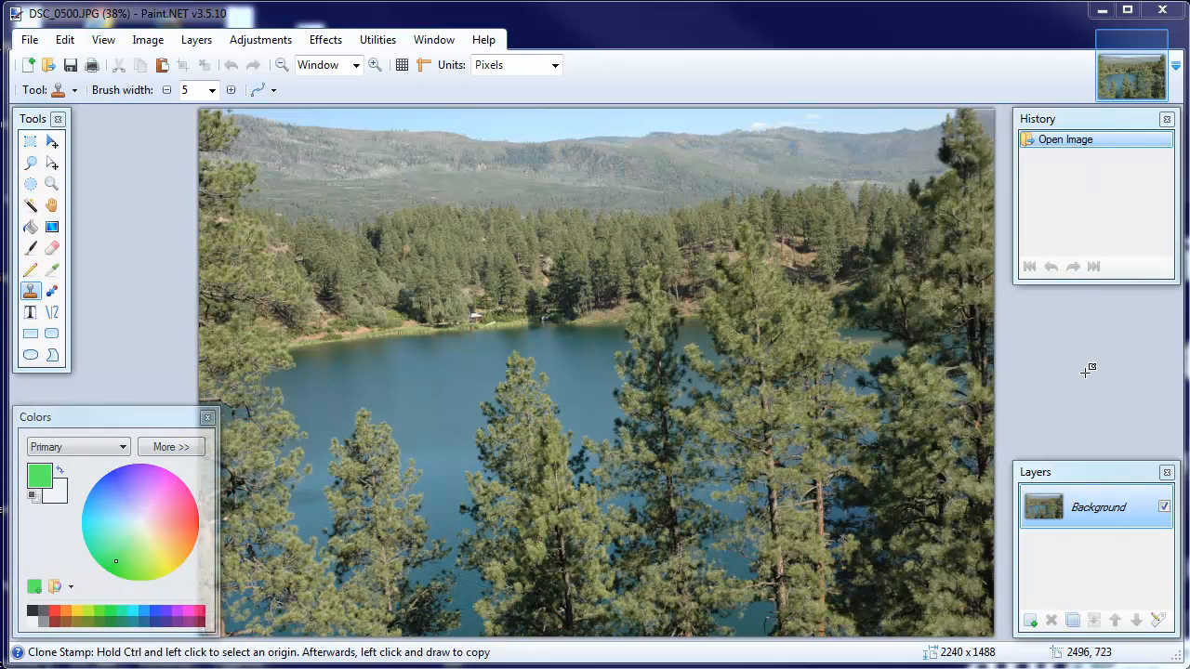
mouse_move(1088, 204)
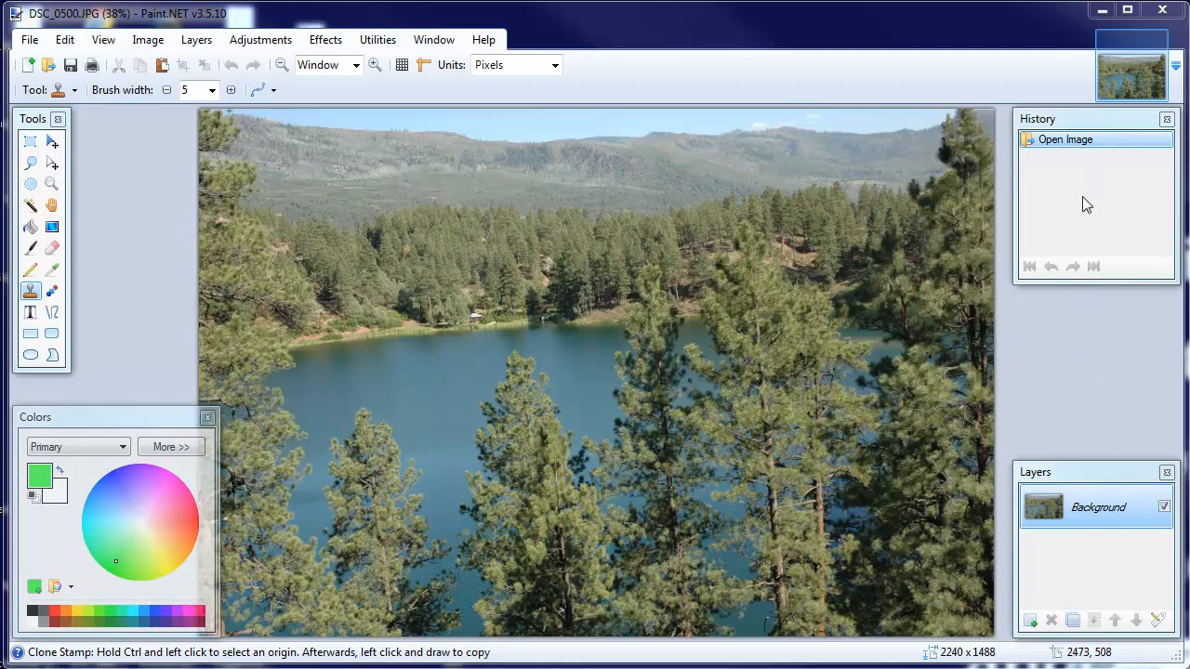
mouse_move(1085, 171)
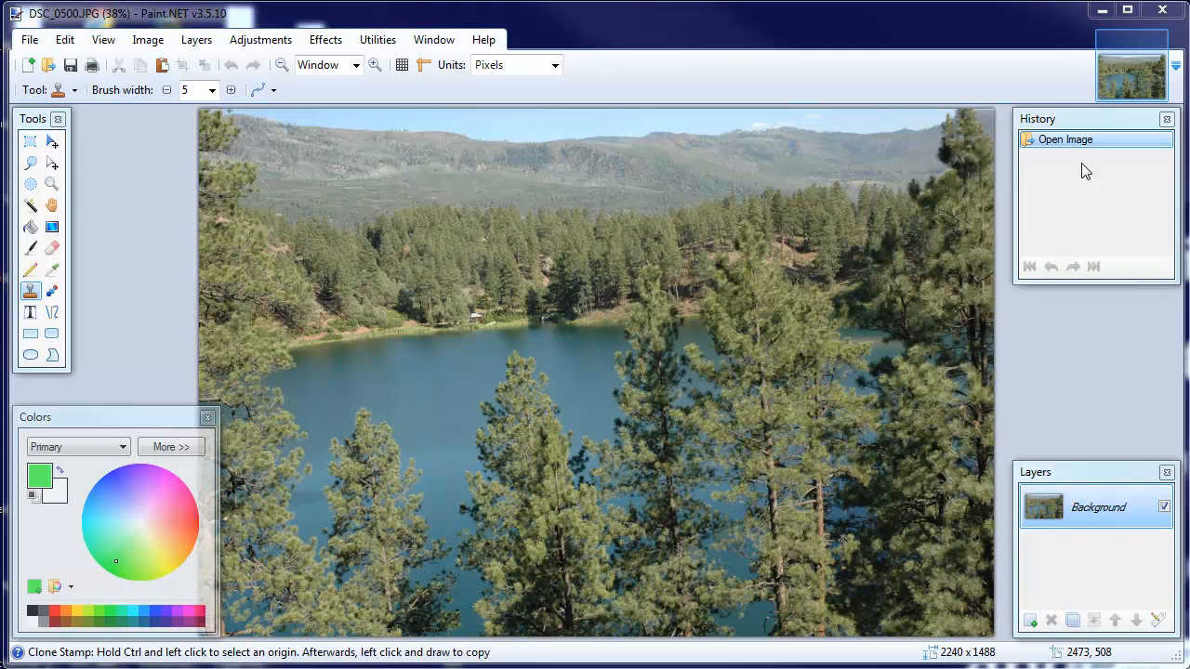
mouse_move(1094, 575)
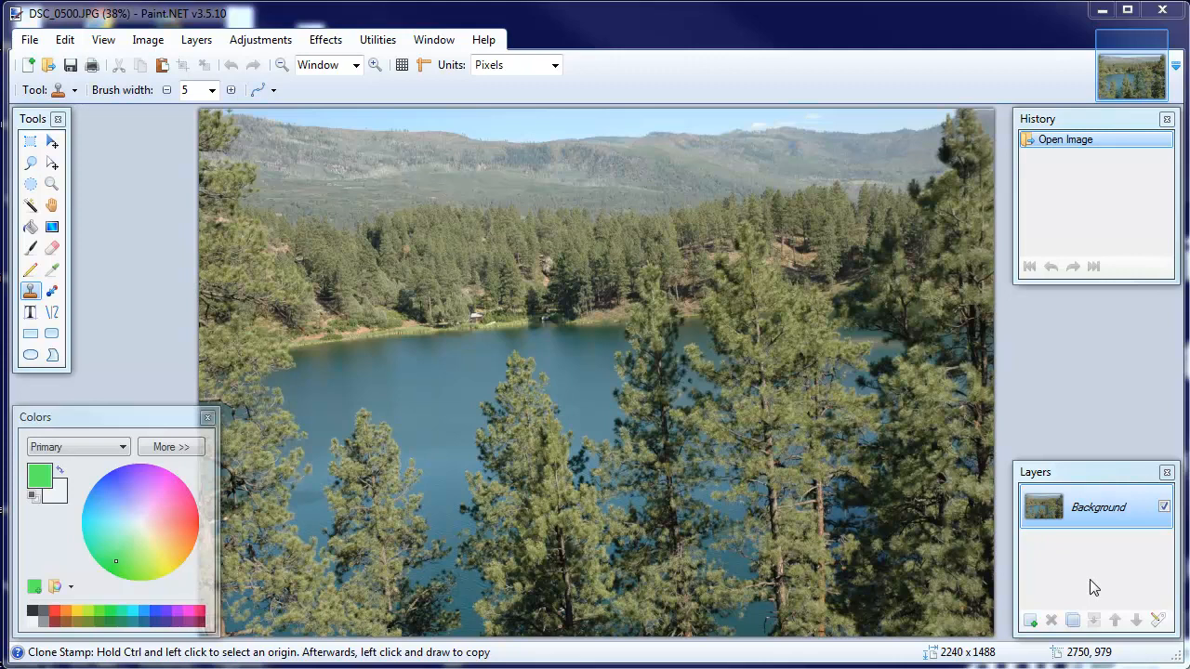
mouse_move(223, 509)
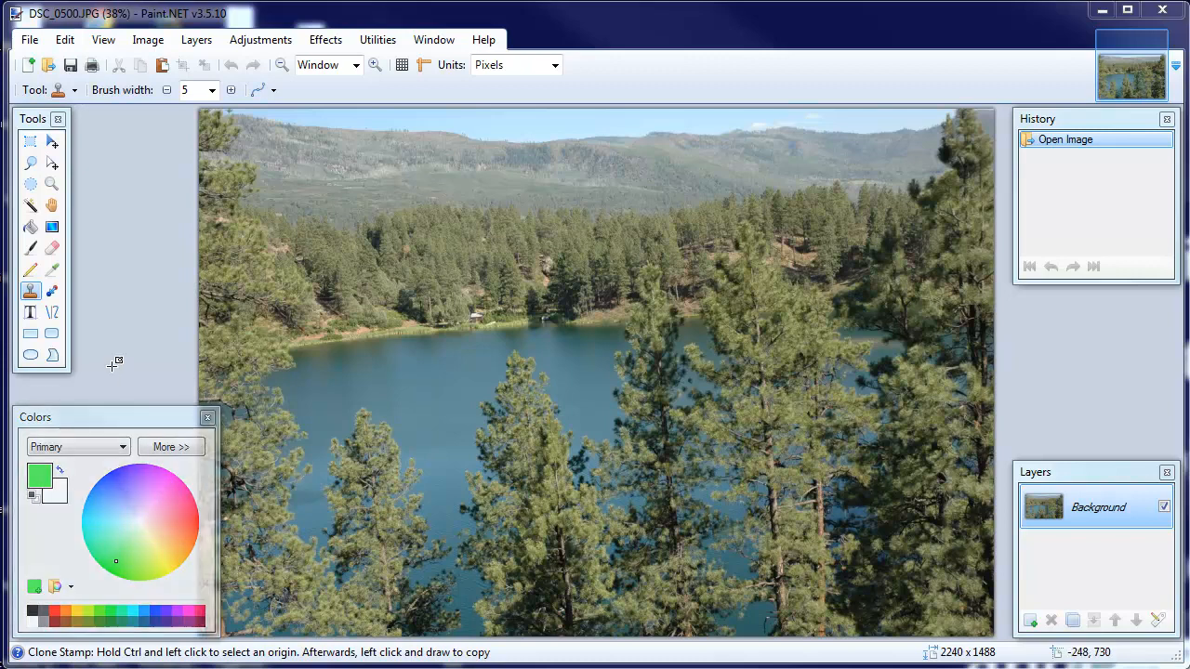
mouse_move(149, 178)
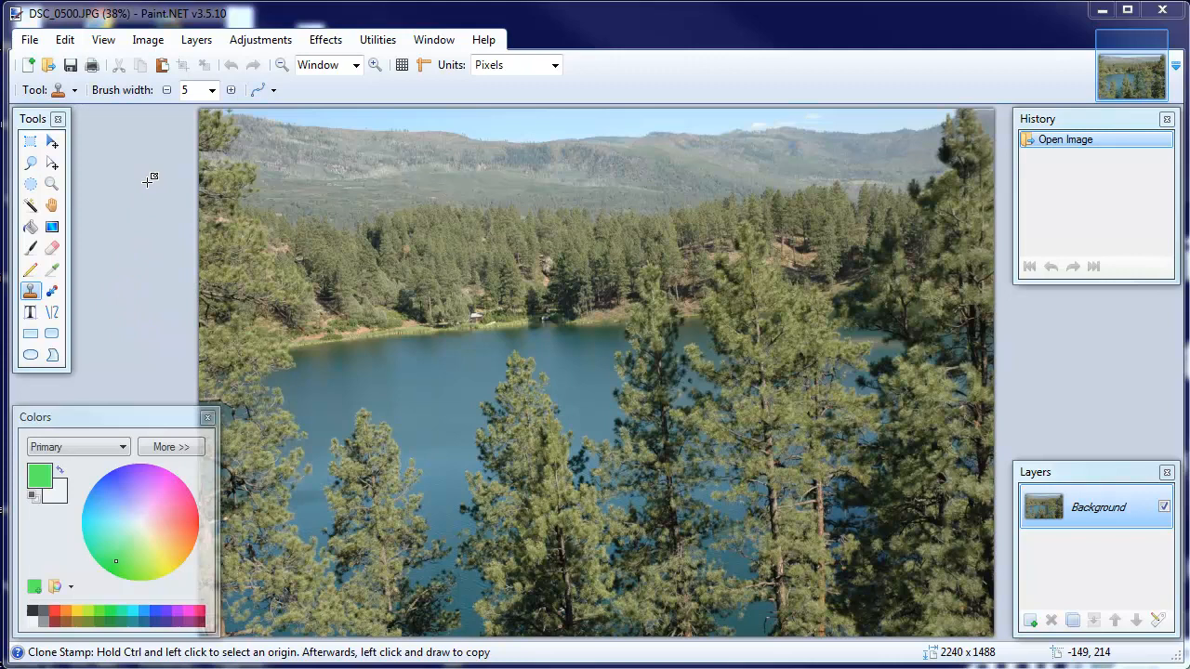
mouse_move(195, 39)
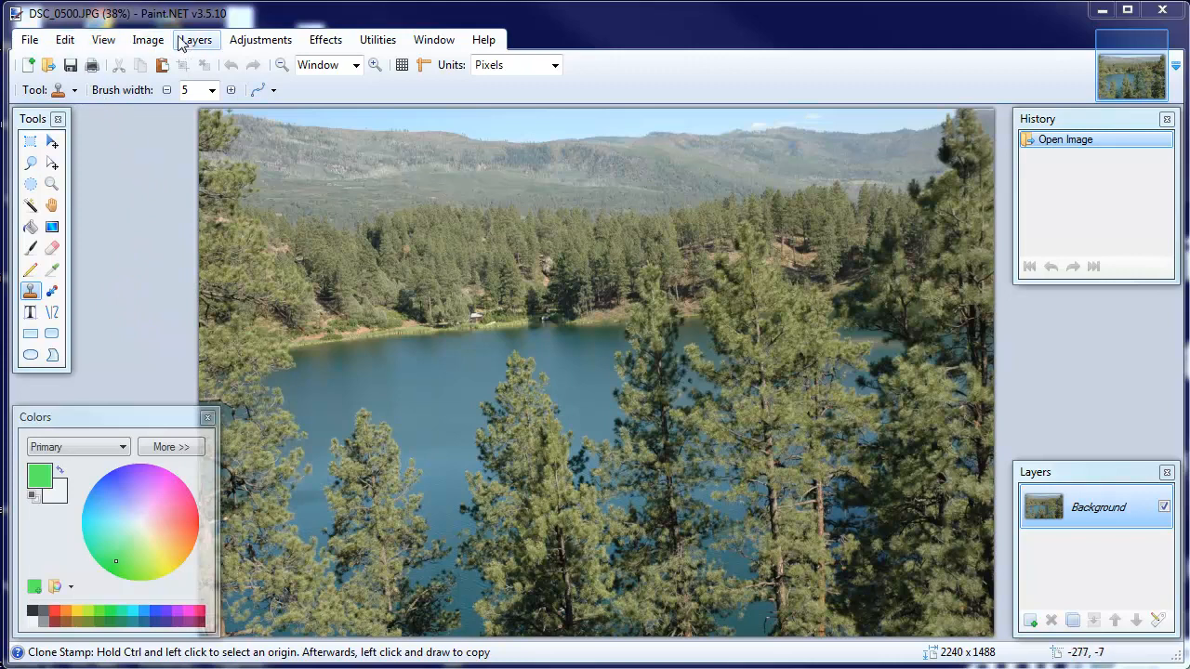
- Look through the Effects, Adjustments and Layers menus, then add transparent Layer 2 above the photo
left_click(325, 39)
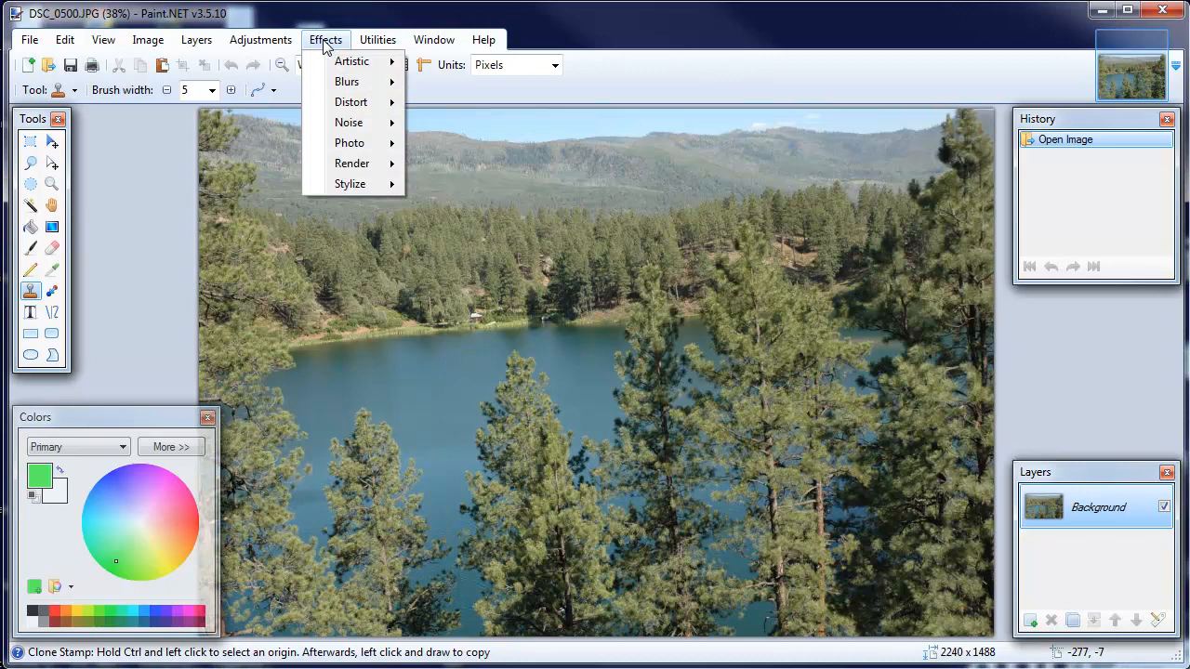
left_click(260, 39)
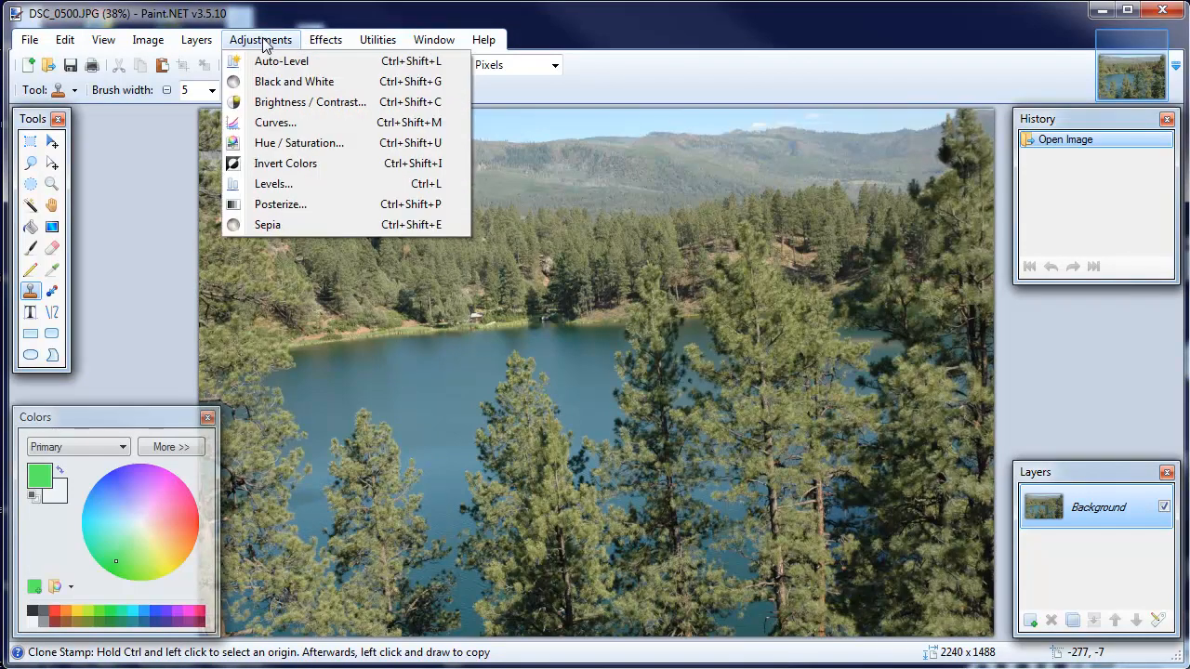
mouse_move(290, 48)
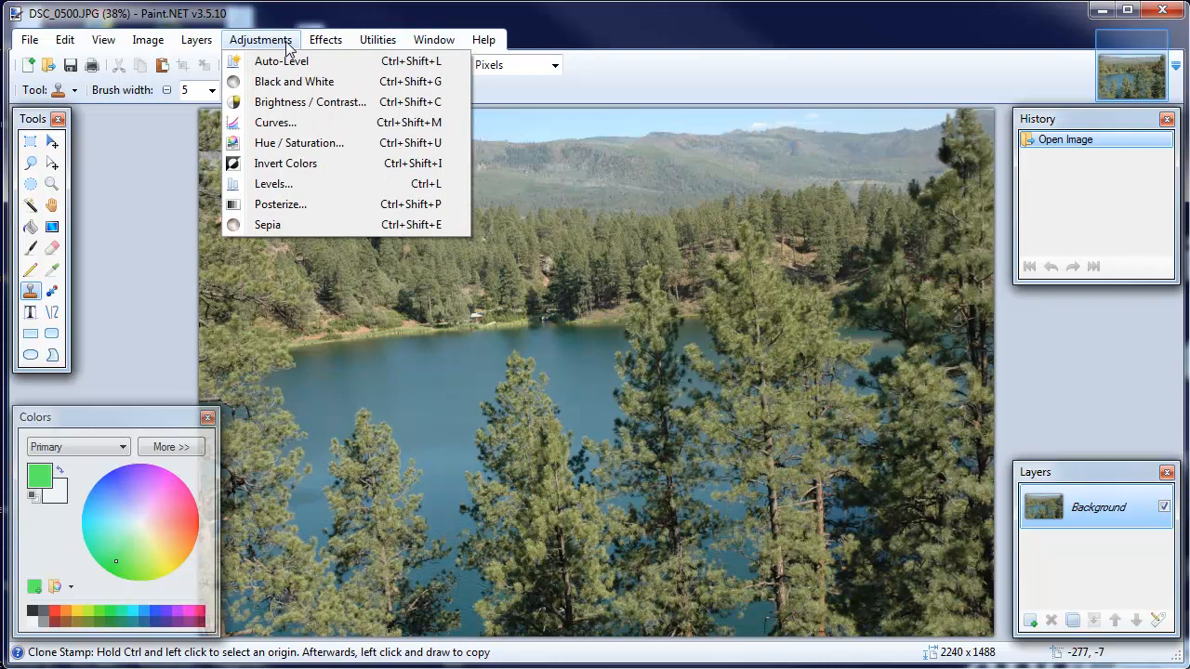
left_click(196, 39)
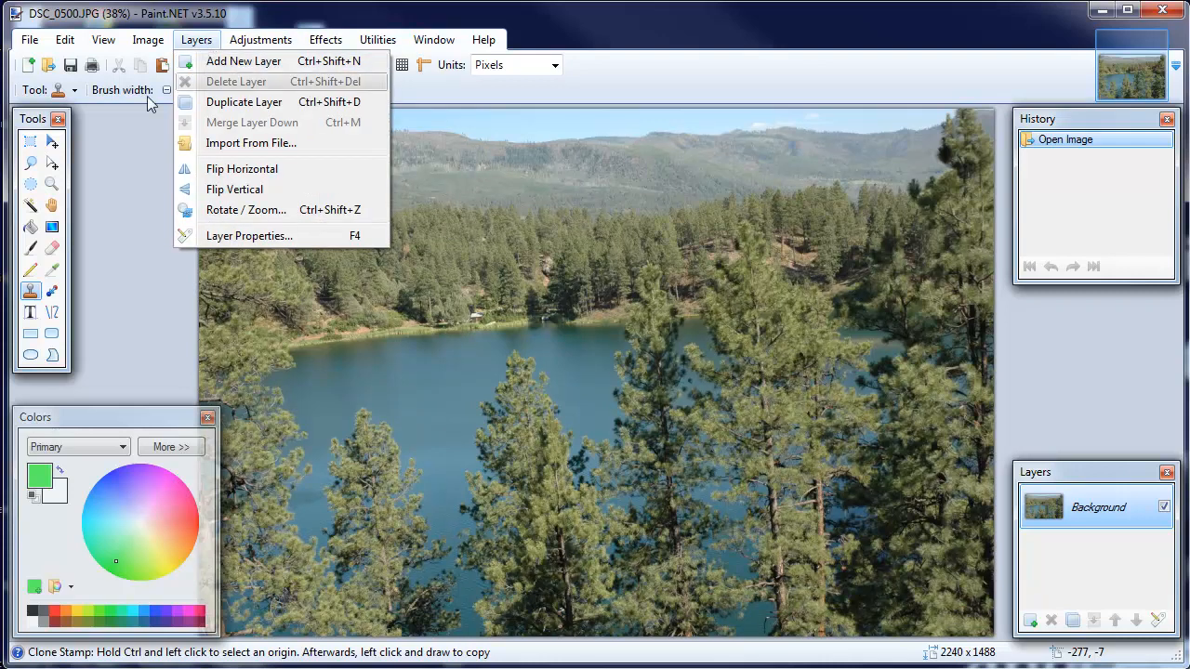
mouse_move(1088, 576)
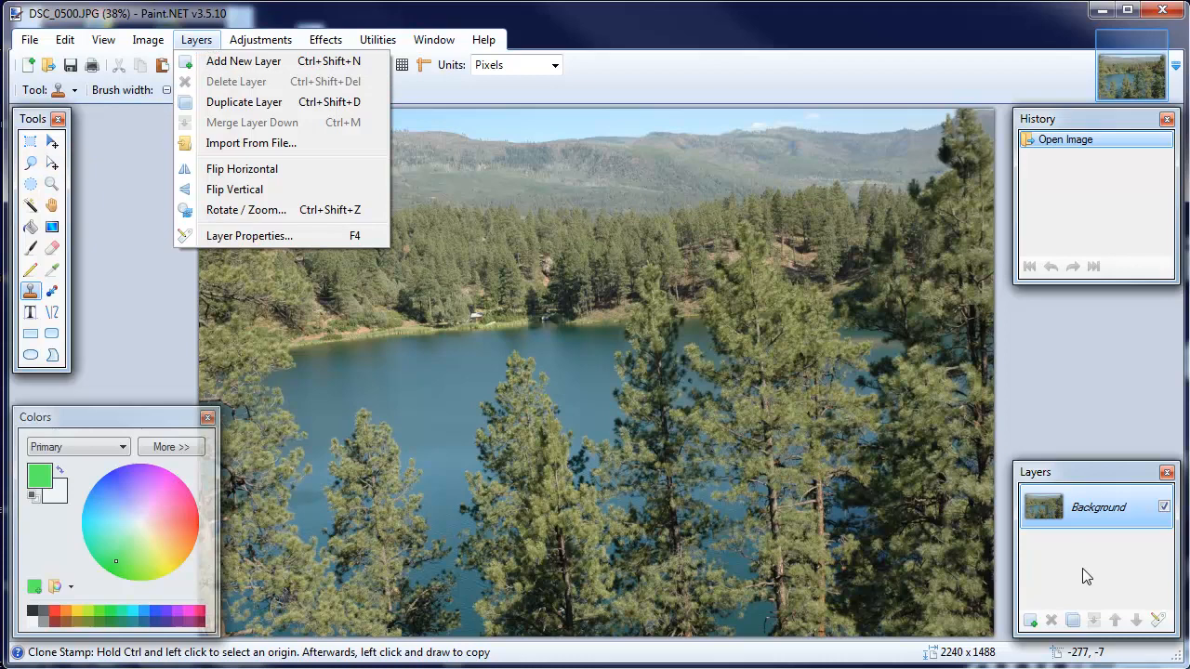
mouse_move(1071, 568)
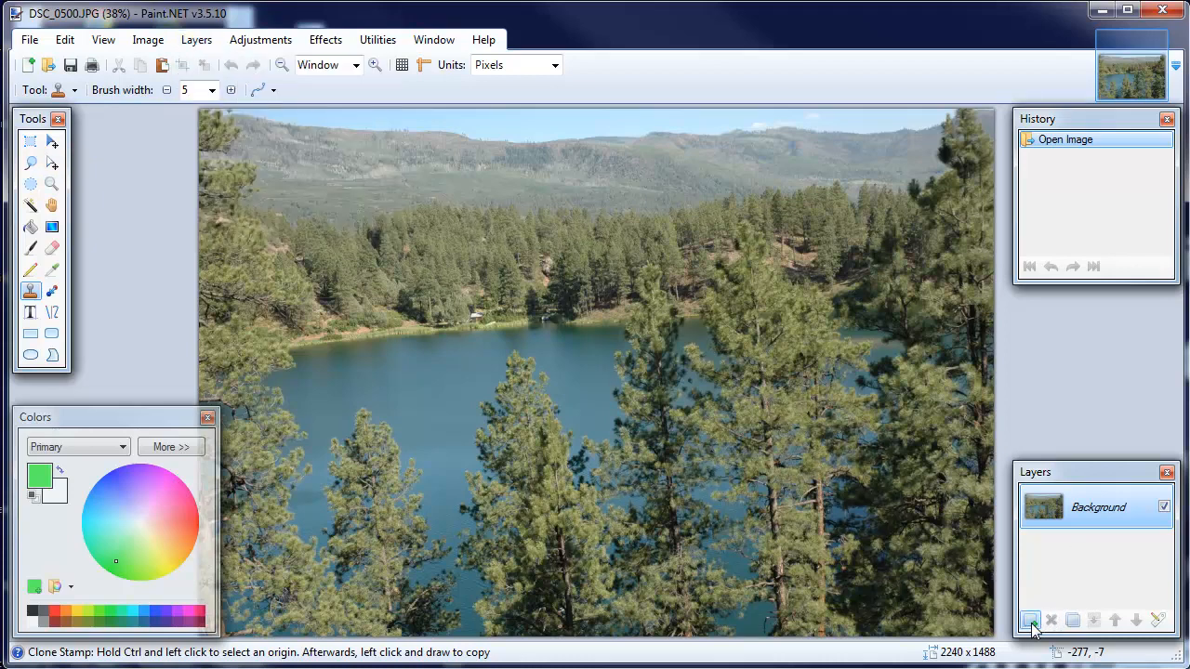
left_click(1029, 620)
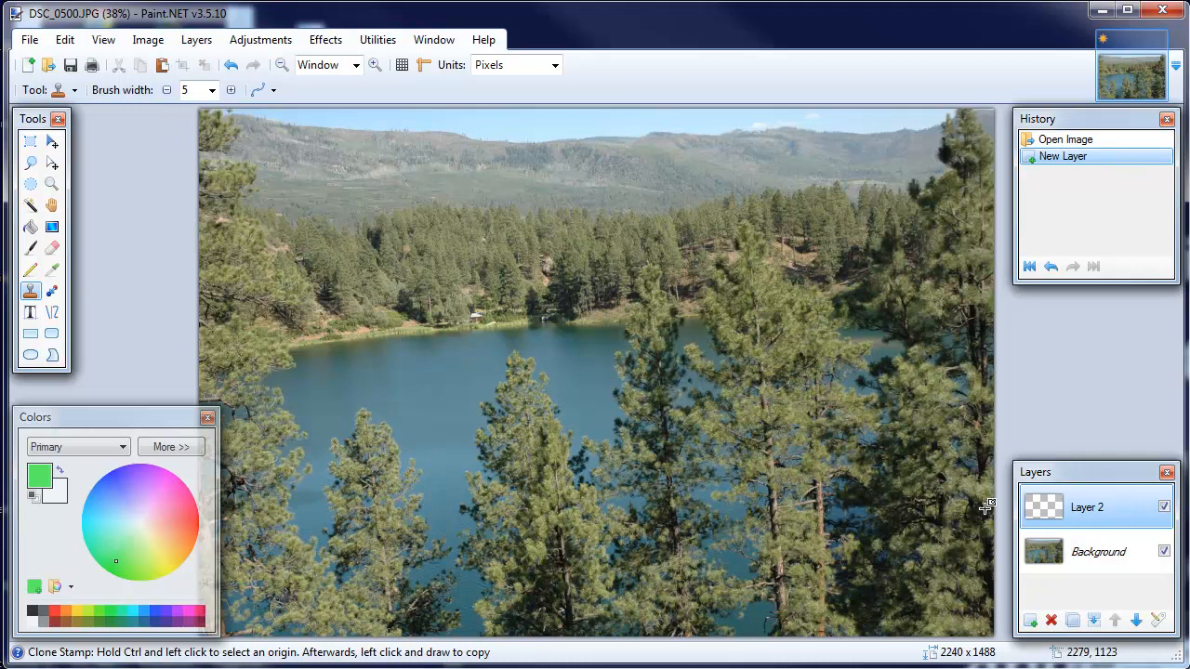
mouse_move(33, 341)
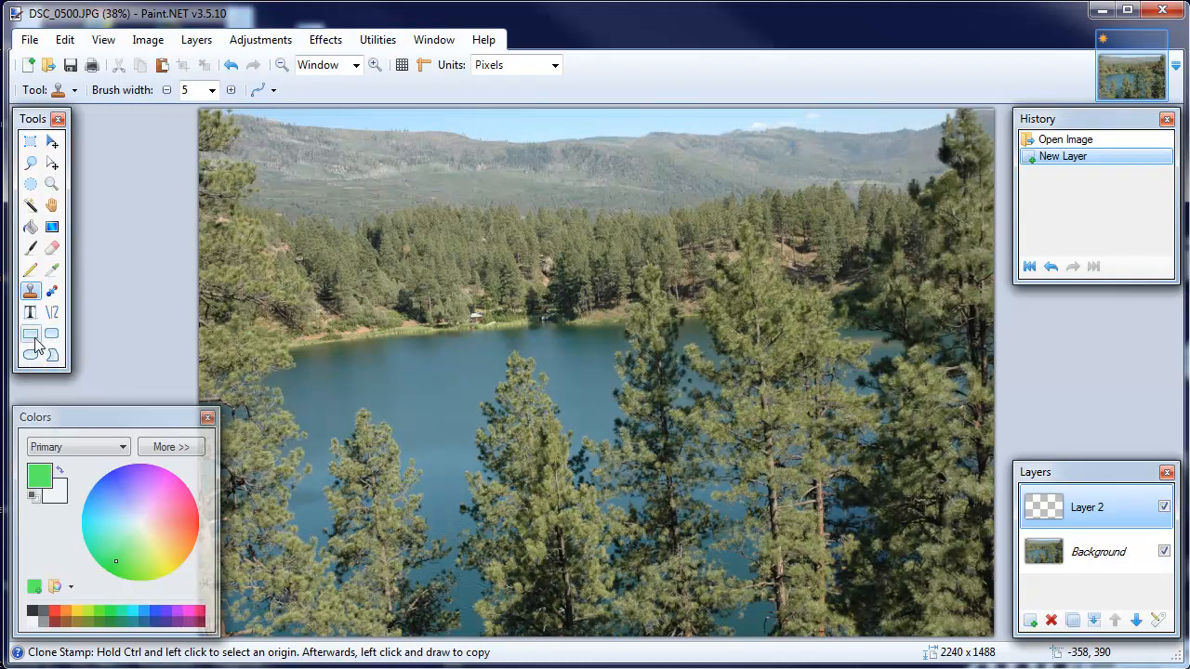
- Select the Rectangle tool for drawing a solid-colour-filled shape
left_click(30, 332)
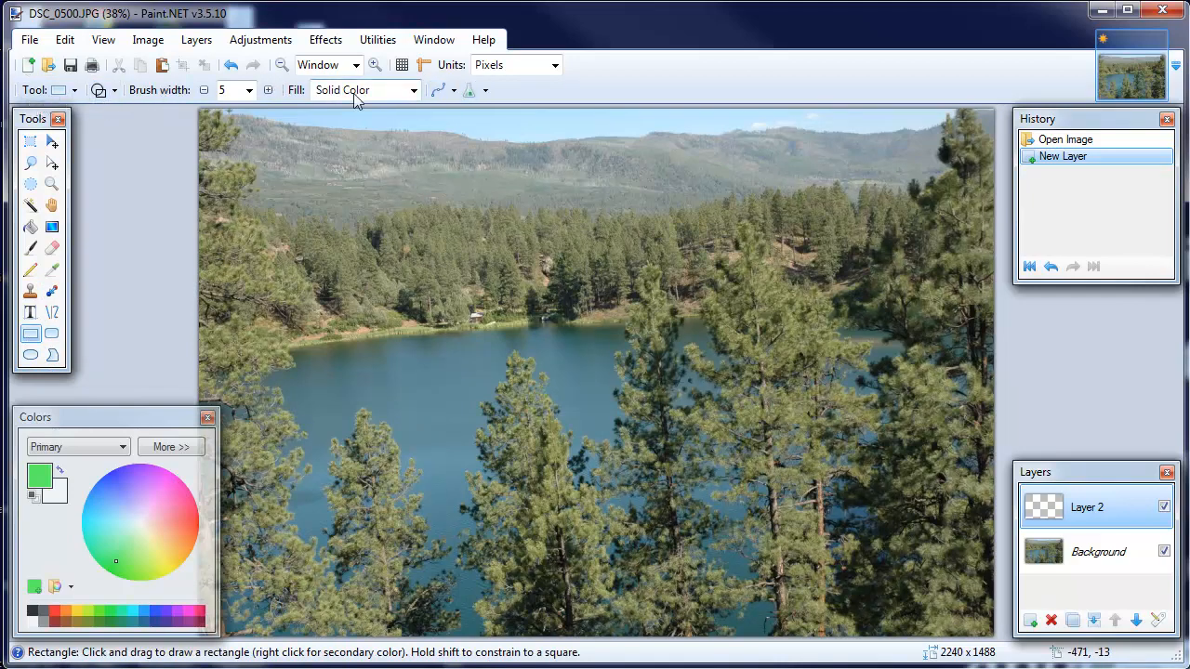
mouse_move(269, 95)
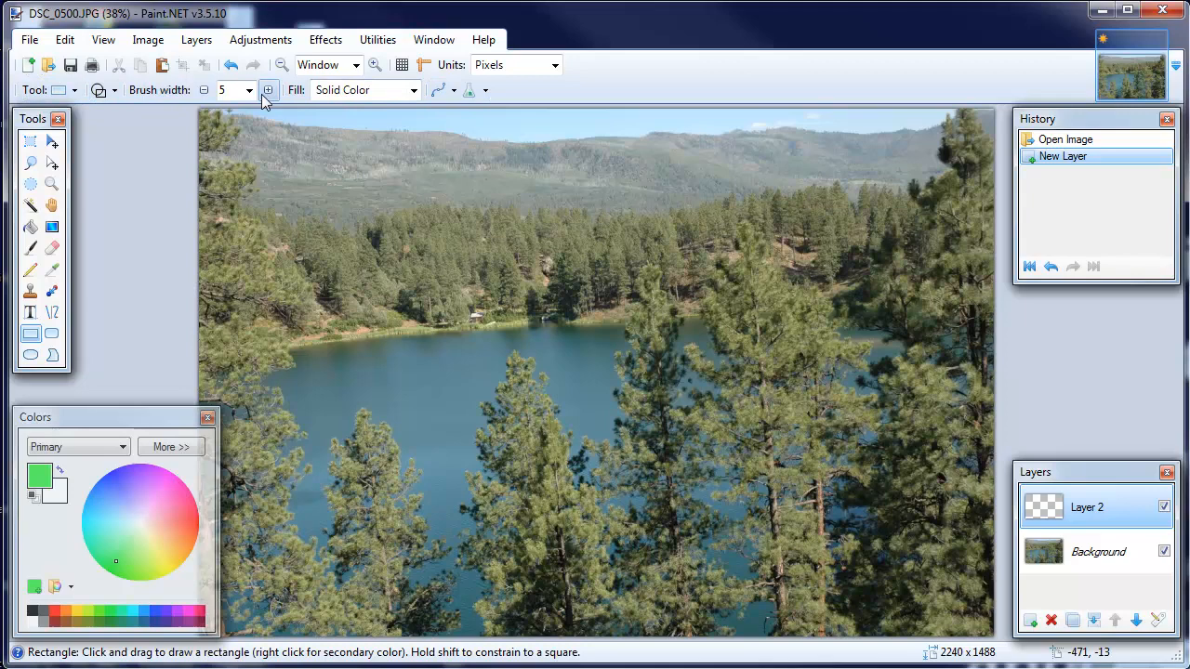
mouse_move(204, 90)
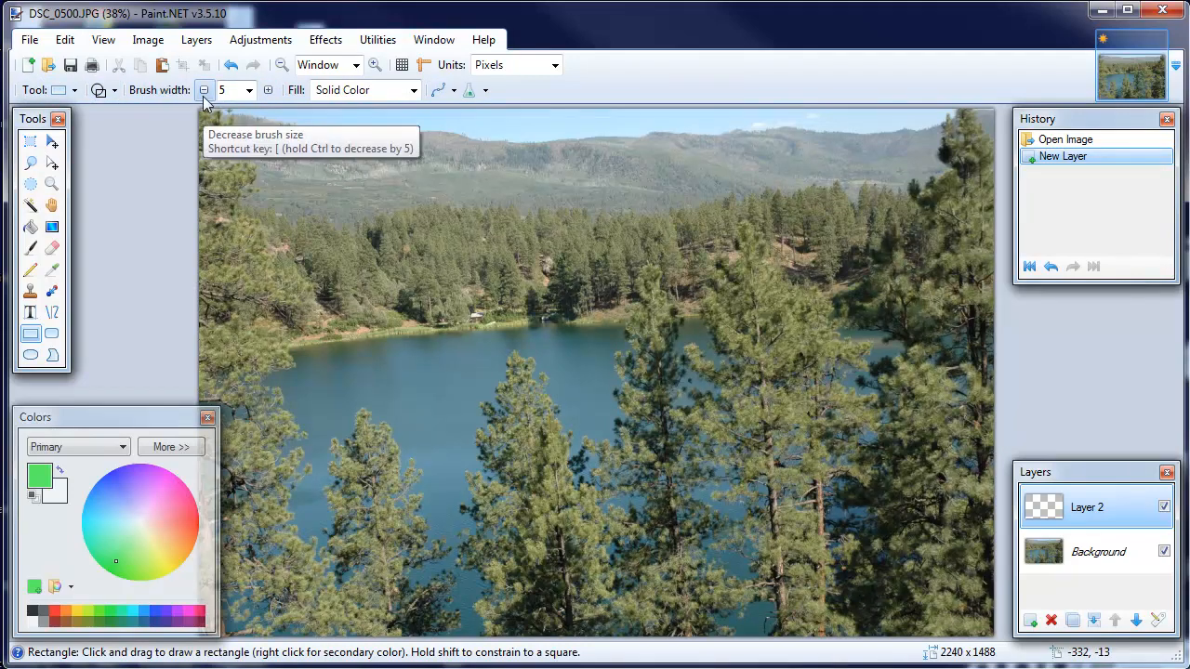
mouse_move(282, 136)
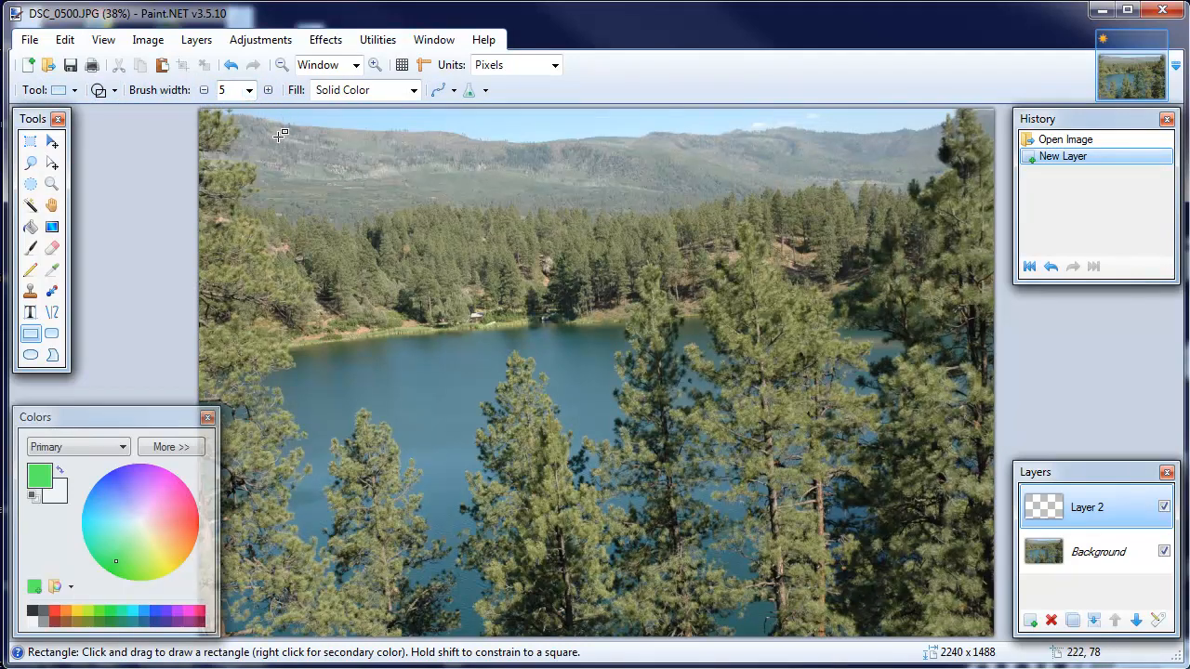
mouse_move(415, 114)
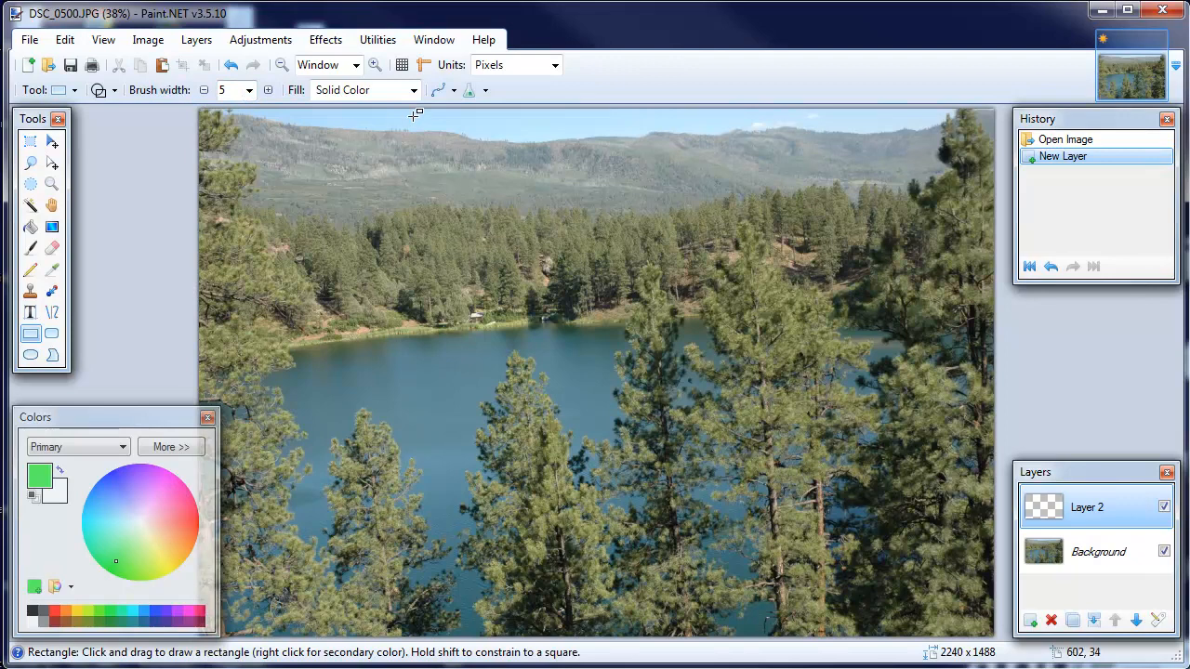
mouse_move(337, 173)
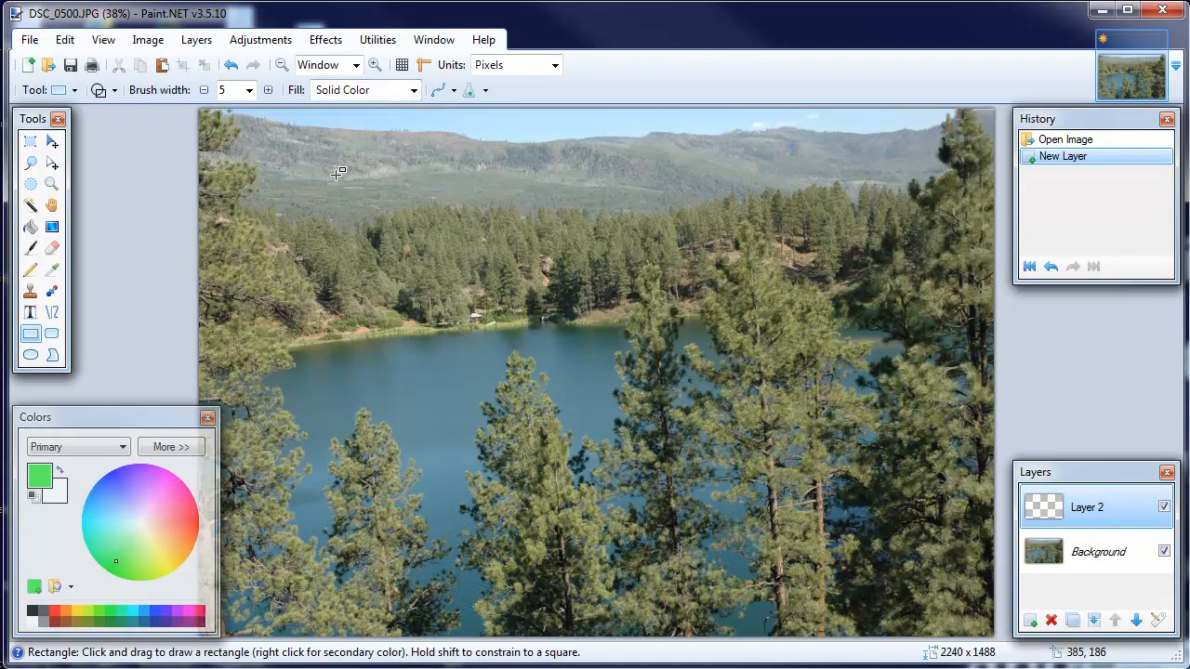
mouse_move(41, 476)
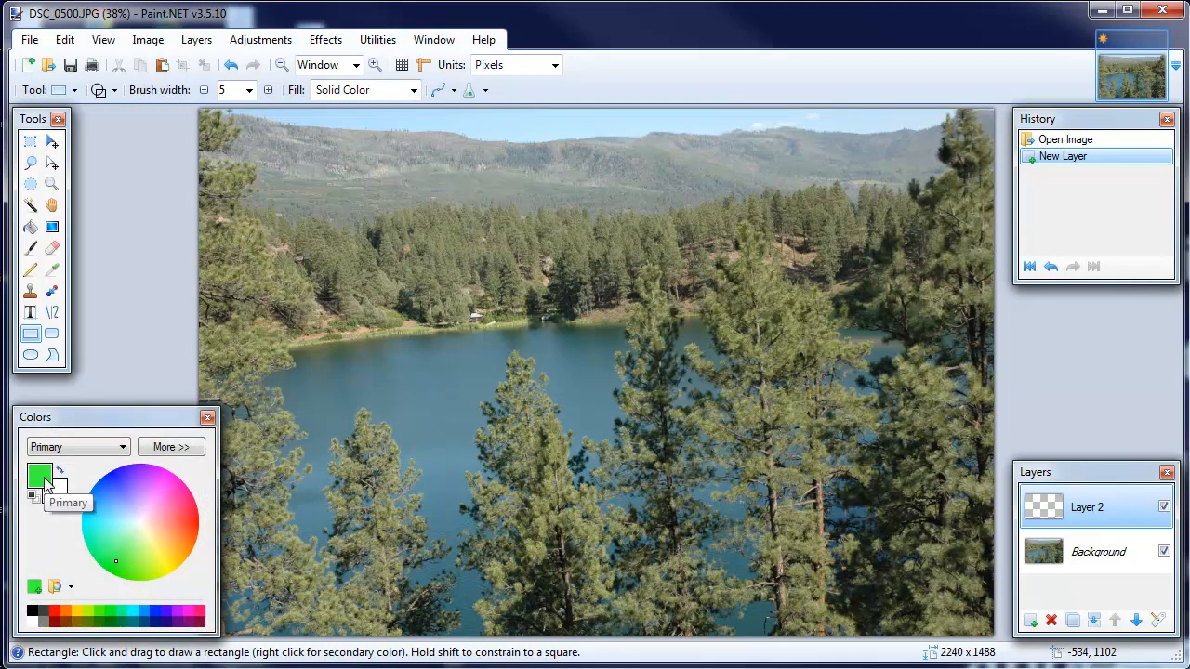
mouse_move(362, 183)
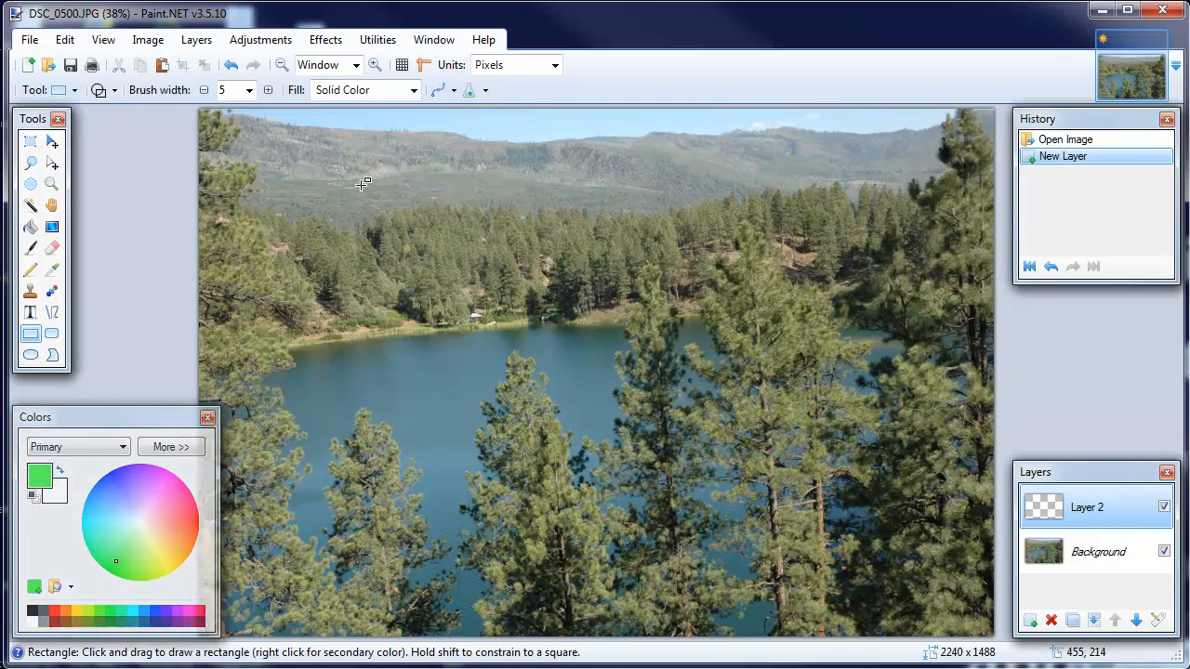
- Drag a green rectangle outline across the lake on Layer 2, then widen it
left_click_drag(335, 344, 473, 412)
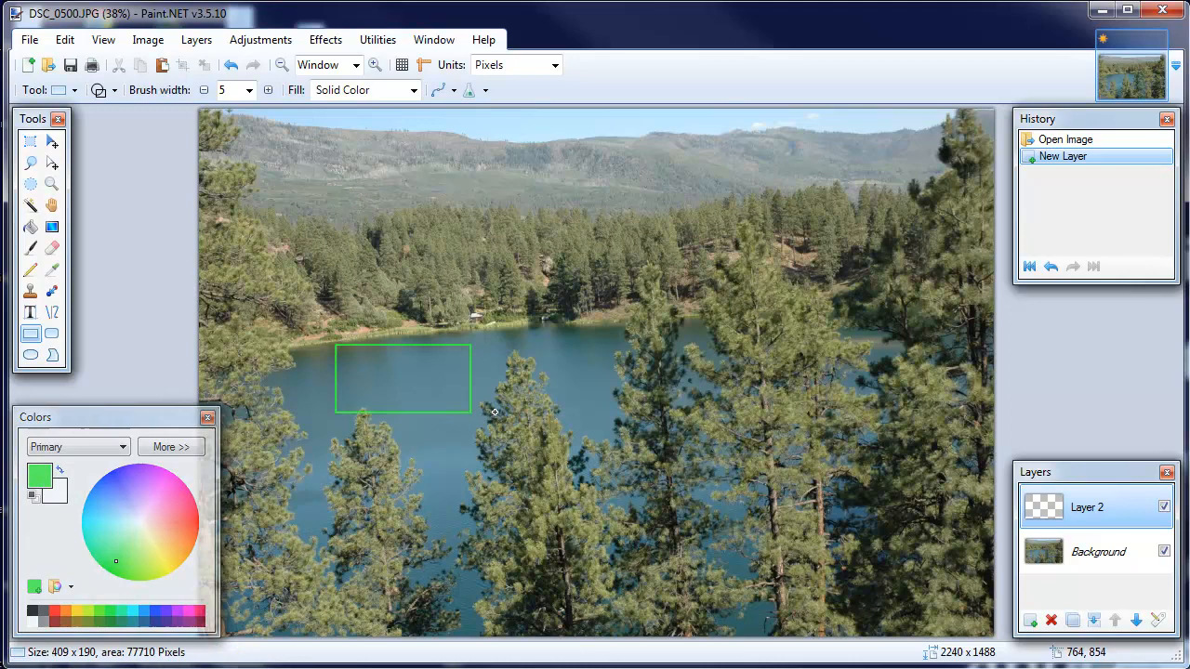
left_click_drag(473, 413, 663, 418)
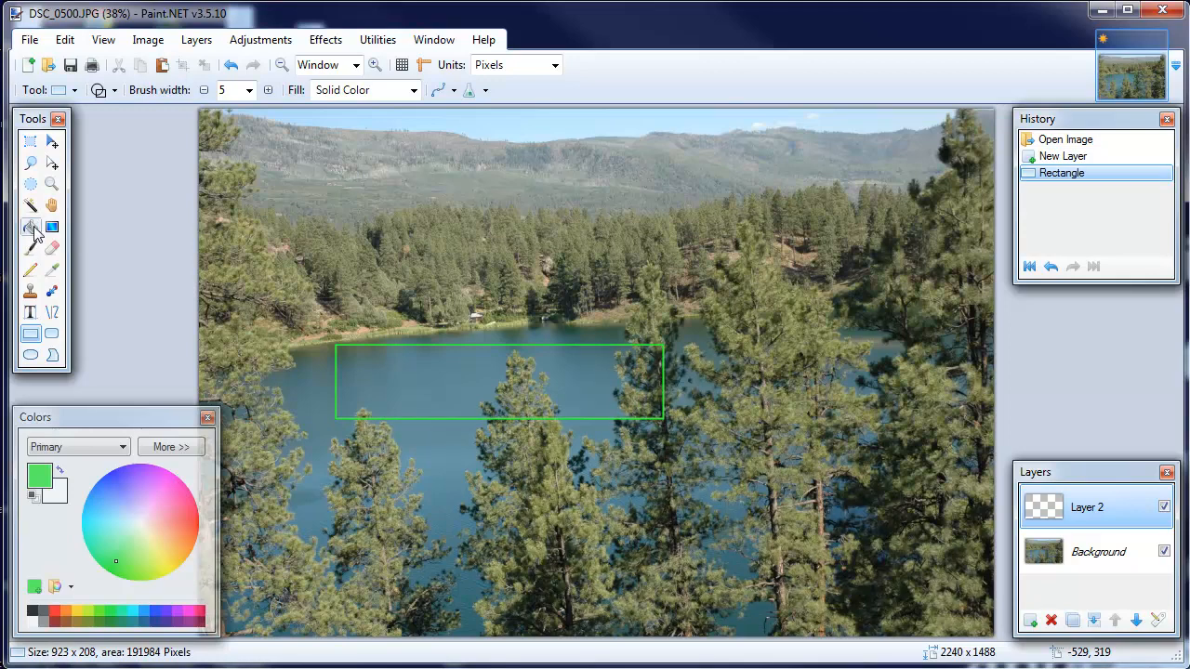
- Fill the rectangle outline solid green with the Paint Bucket
left_click(31, 226)
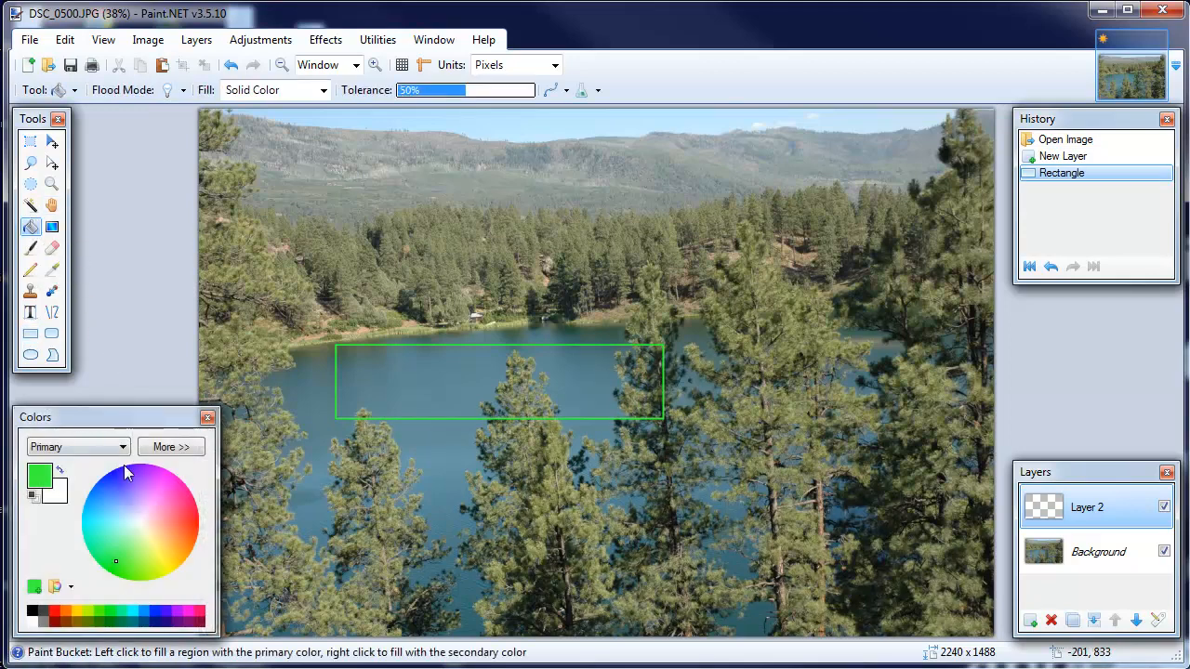
mouse_move(502, 404)
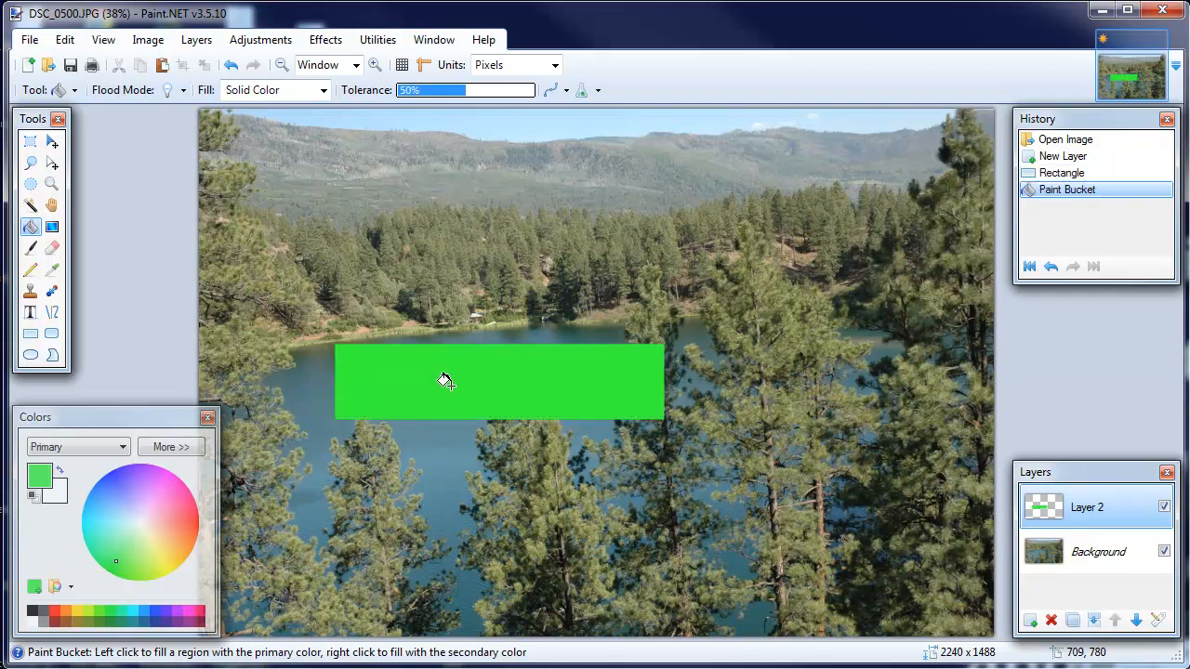
left_click(52, 141)
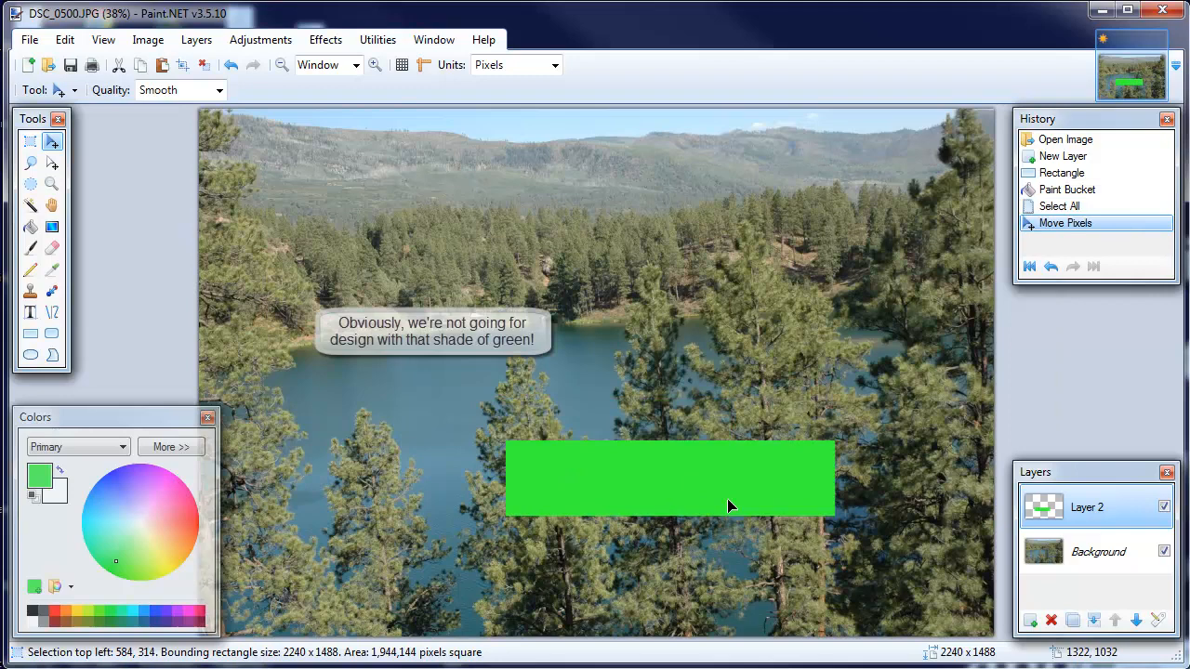
- Drag the green block down and right to the photo's bottom-right corner
left_click_drag(669, 479, 797, 565)
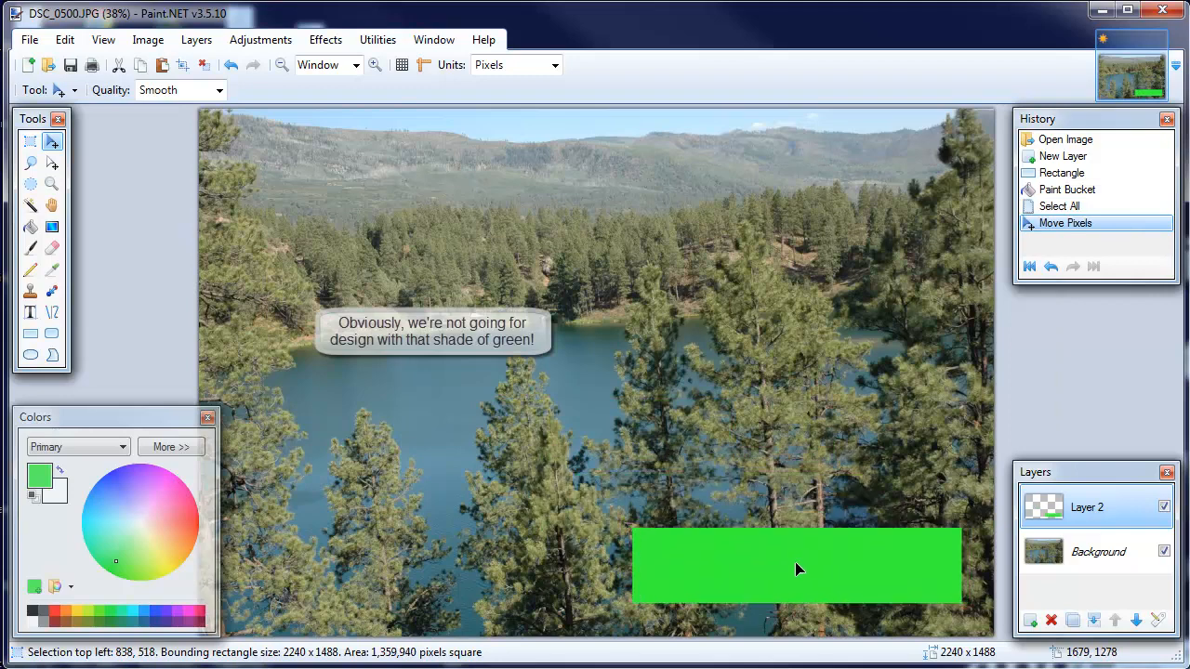
left_click_drag(797, 568, 797, 558)
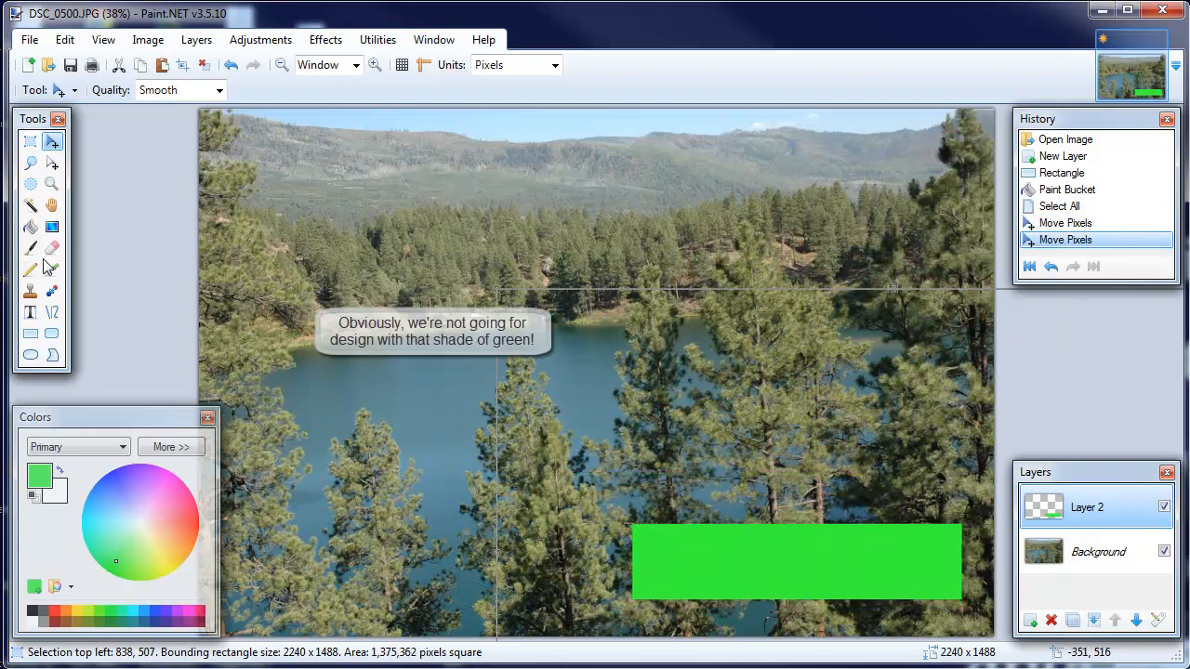
mouse_move(31, 312)
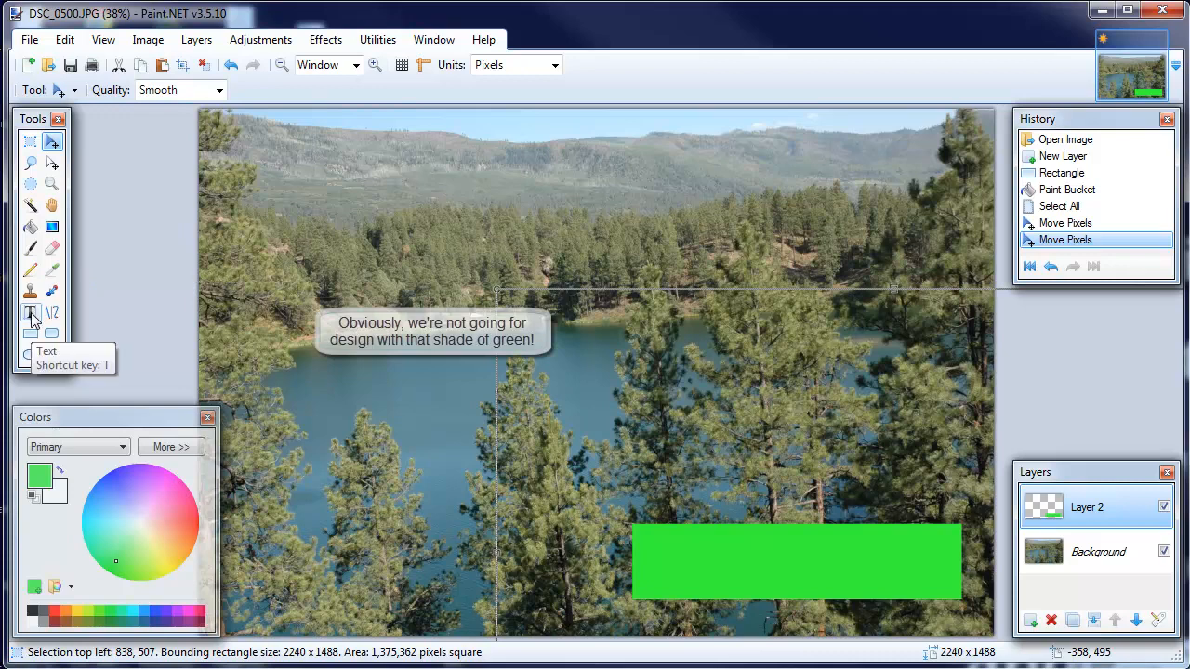
- Set up the Text tool with black colour and size 36, placing the cursor in the green block
left_click(31, 313)
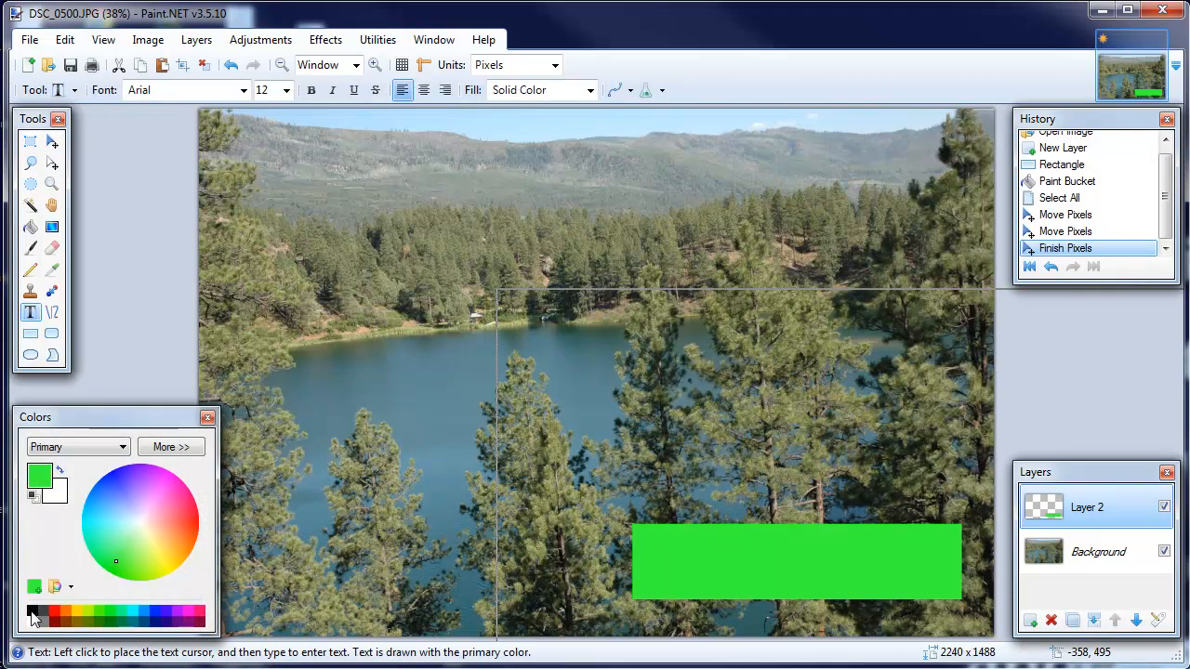
left_click(34, 617)
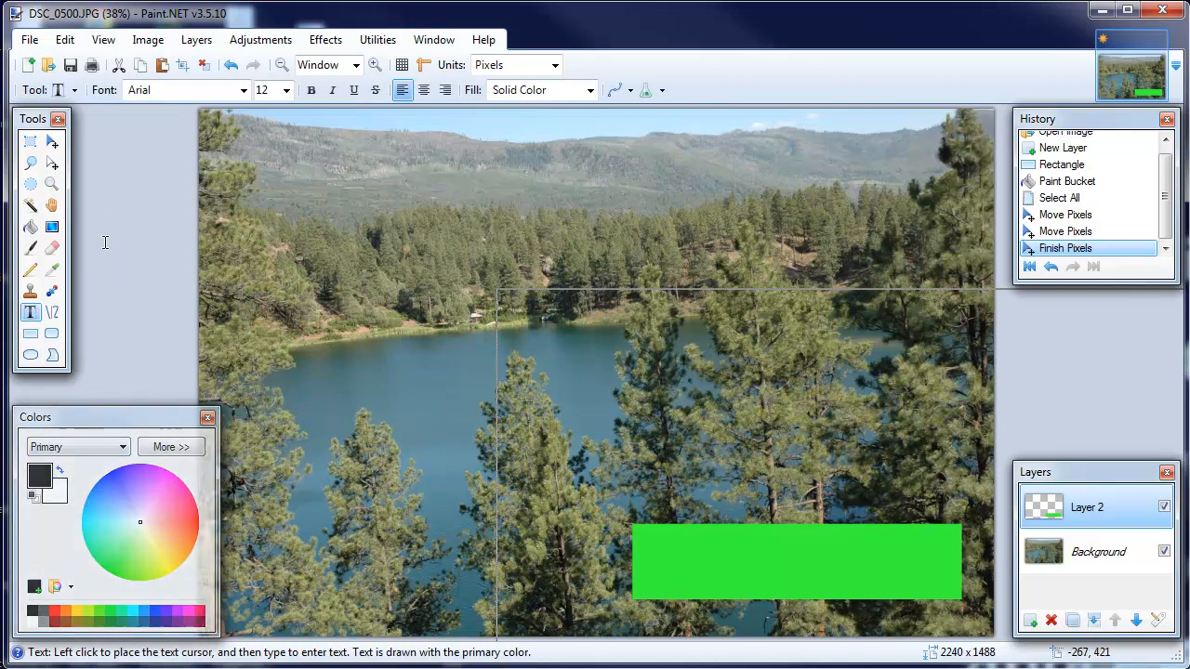
left_click(285, 90)
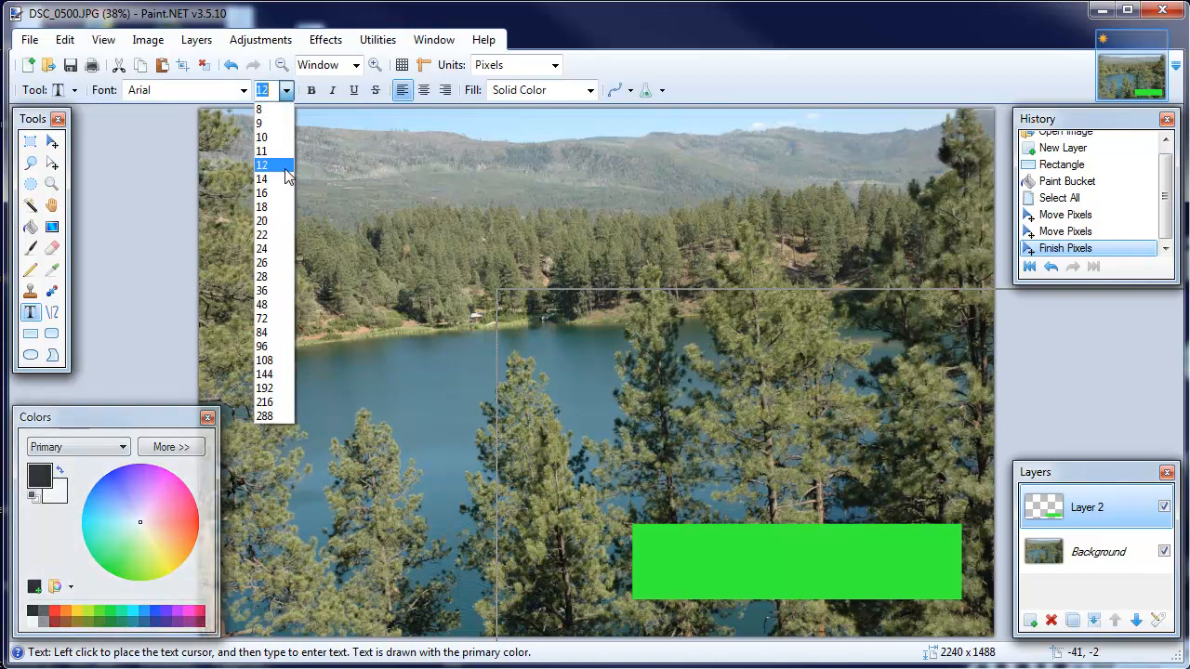
left_click(264, 304)
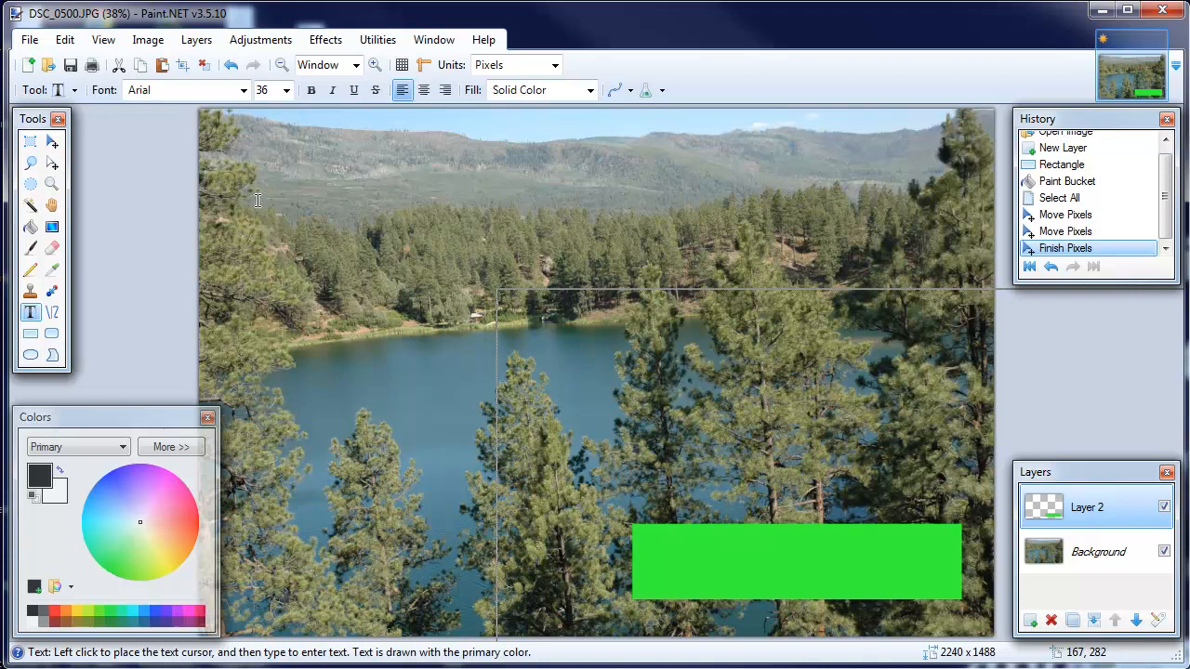
left_click(244, 90)
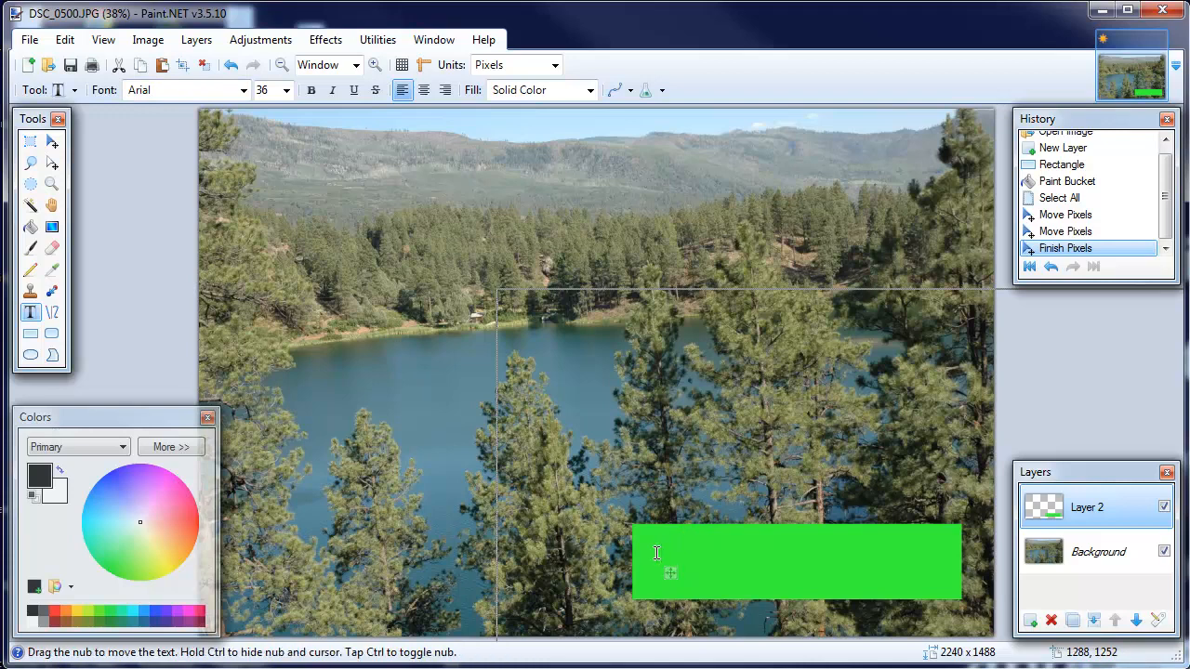
type("Mountain Scene")
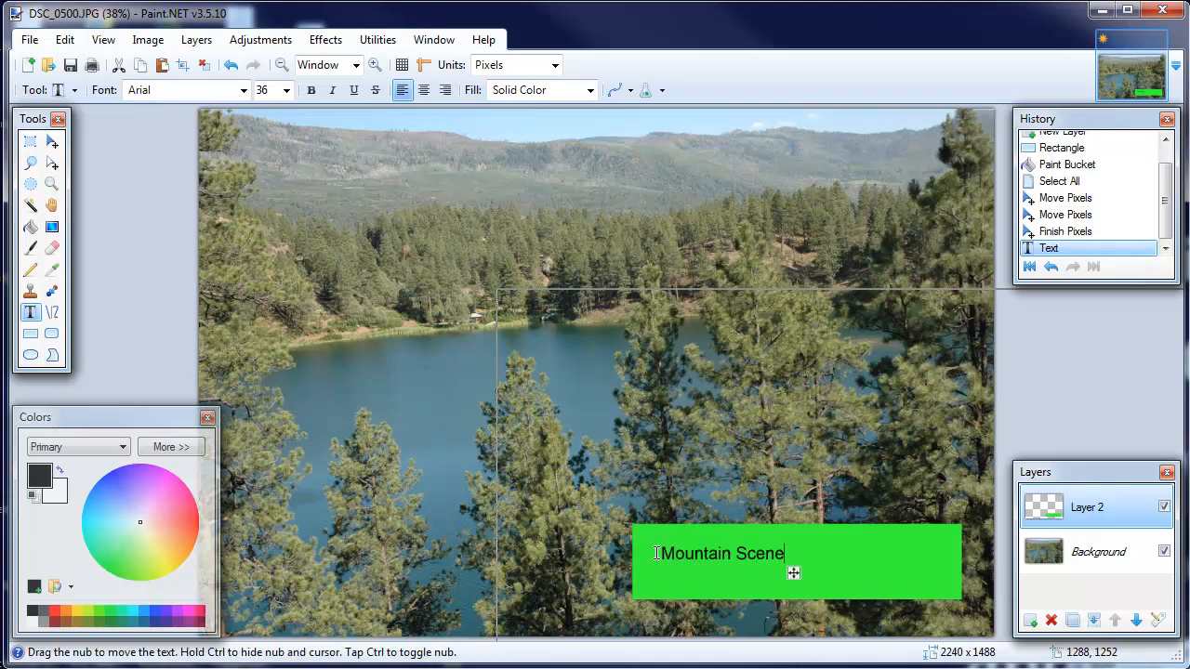
left_click(52, 141)
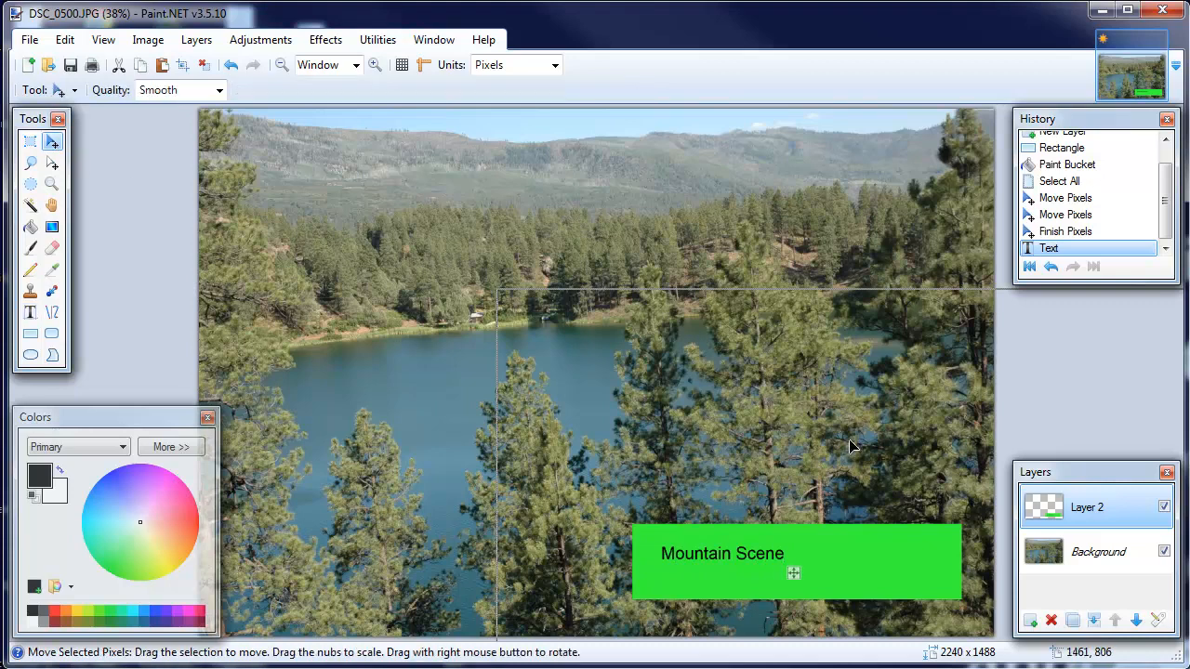
left_click_drag(795, 563, 853, 576)
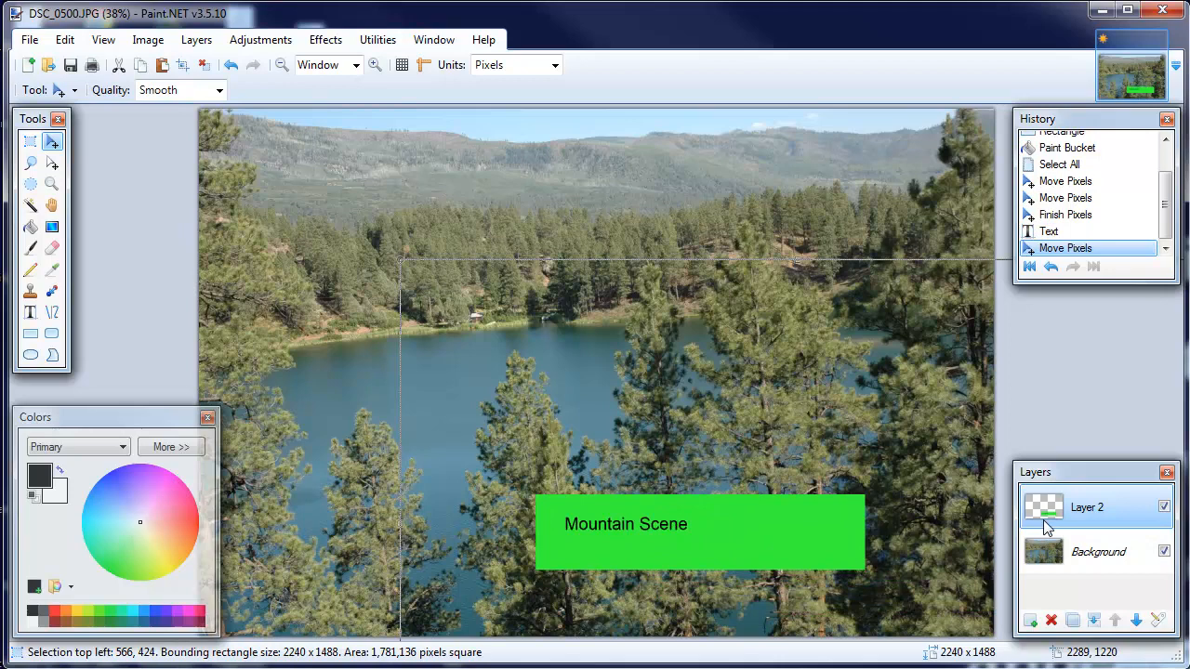
mouse_move(112, 203)
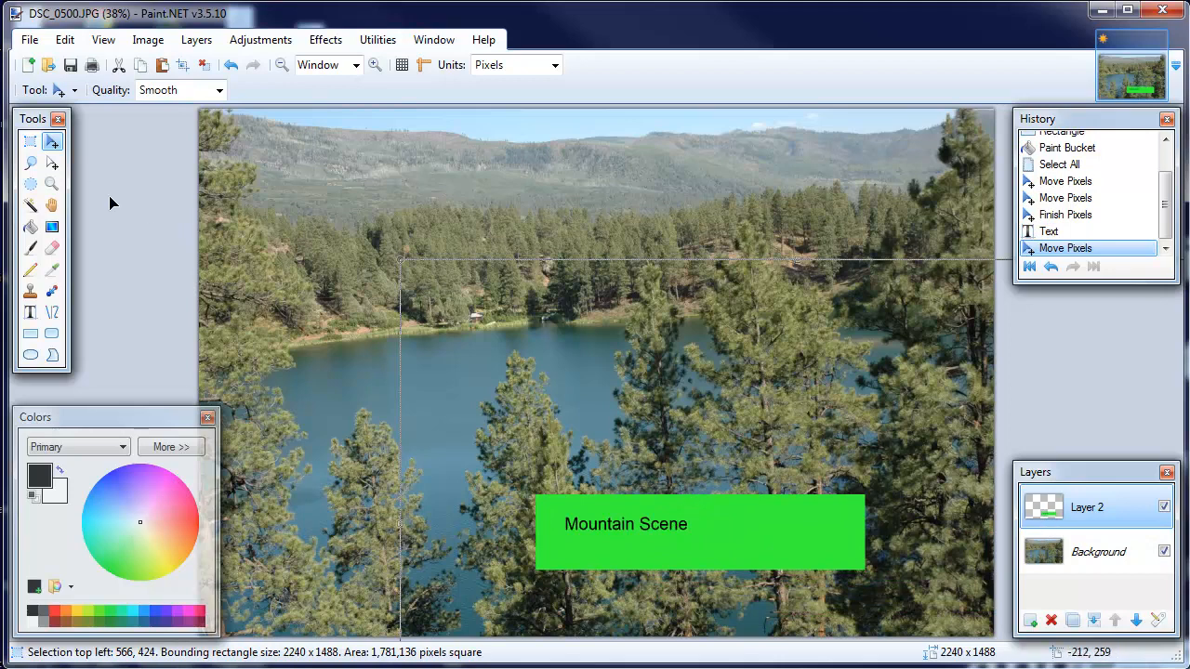
mouse_move(114, 157)
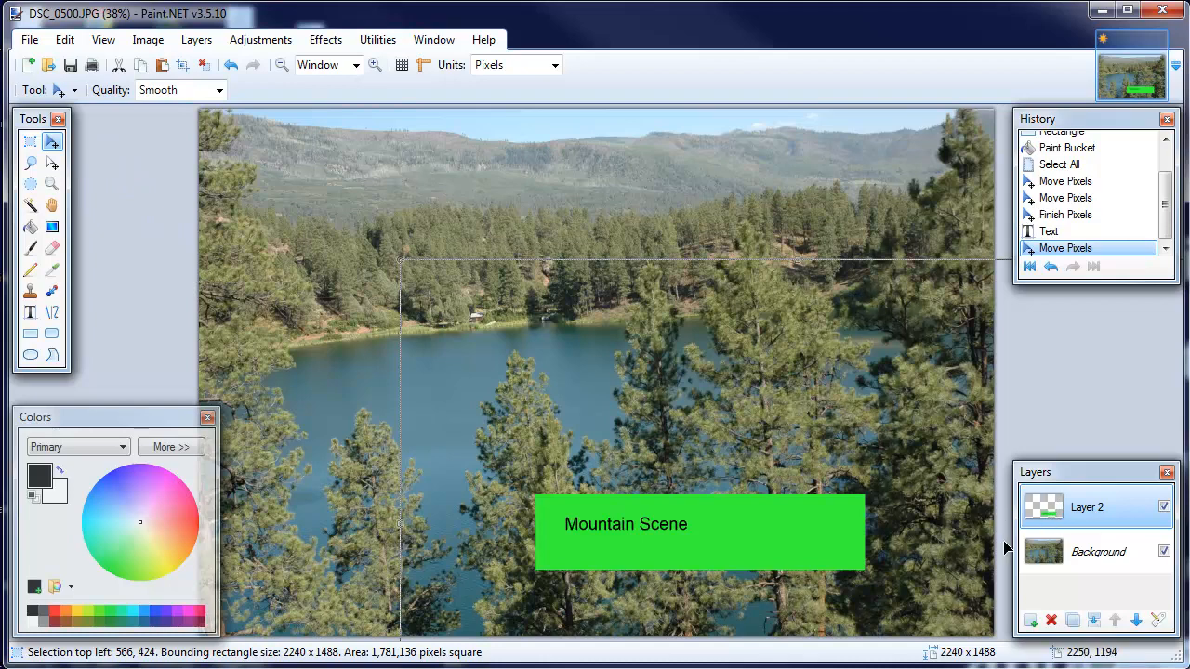
mouse_move(1097, 417)
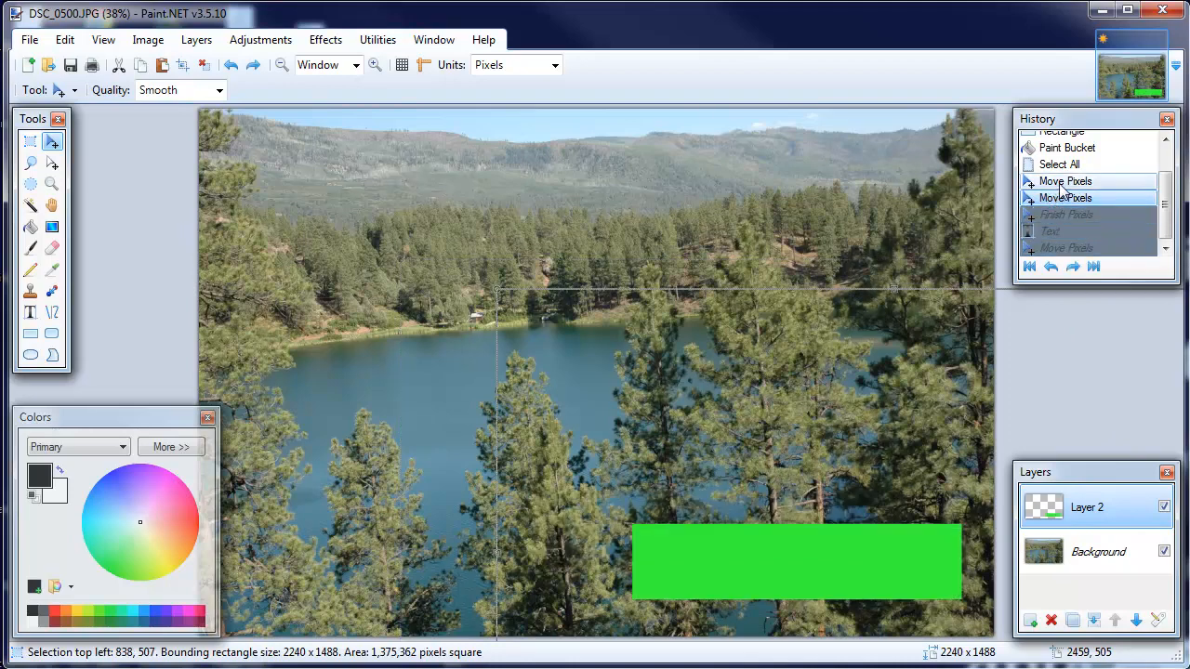
- Step History back to the rectangle's bottom-right Move Pixels, undoing the text on Layer 2
left_click_drag(795, 563, 562, 436)
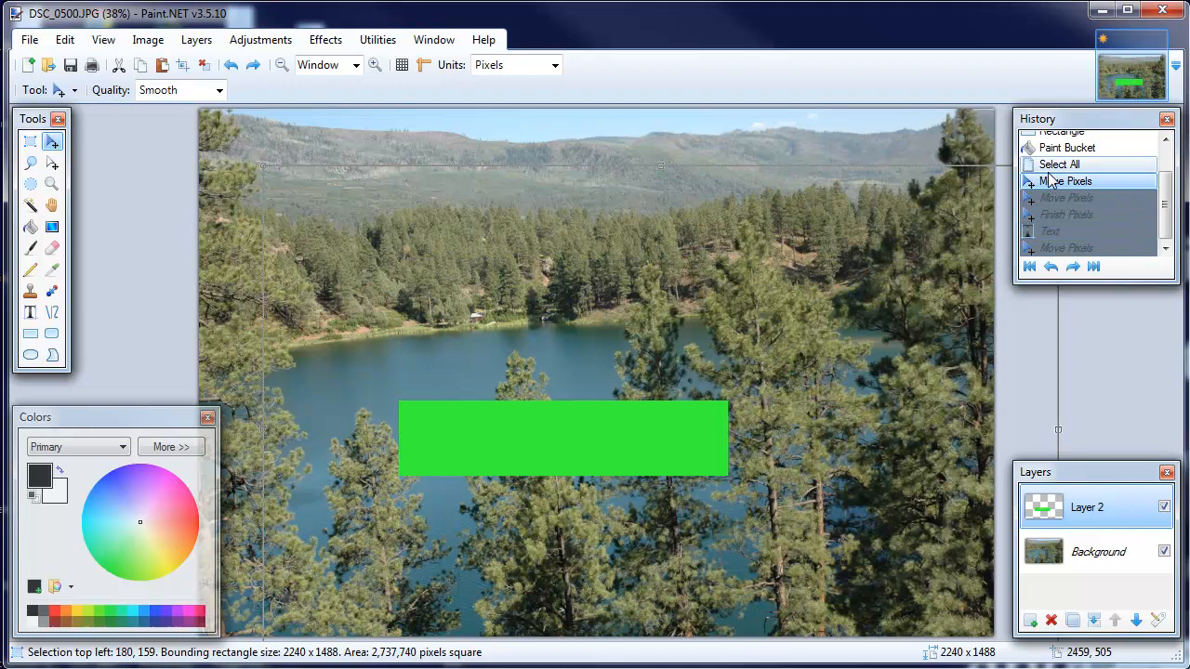
left_click(1066, 197)
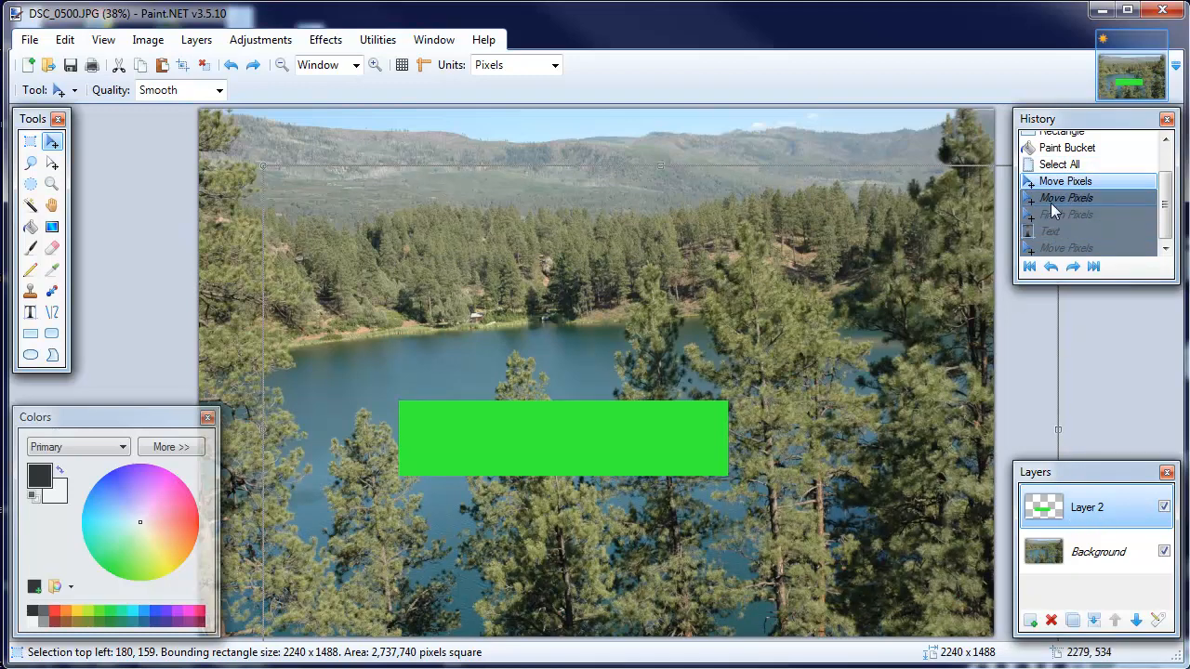
left_click_drag(563, 437, 796, 562)
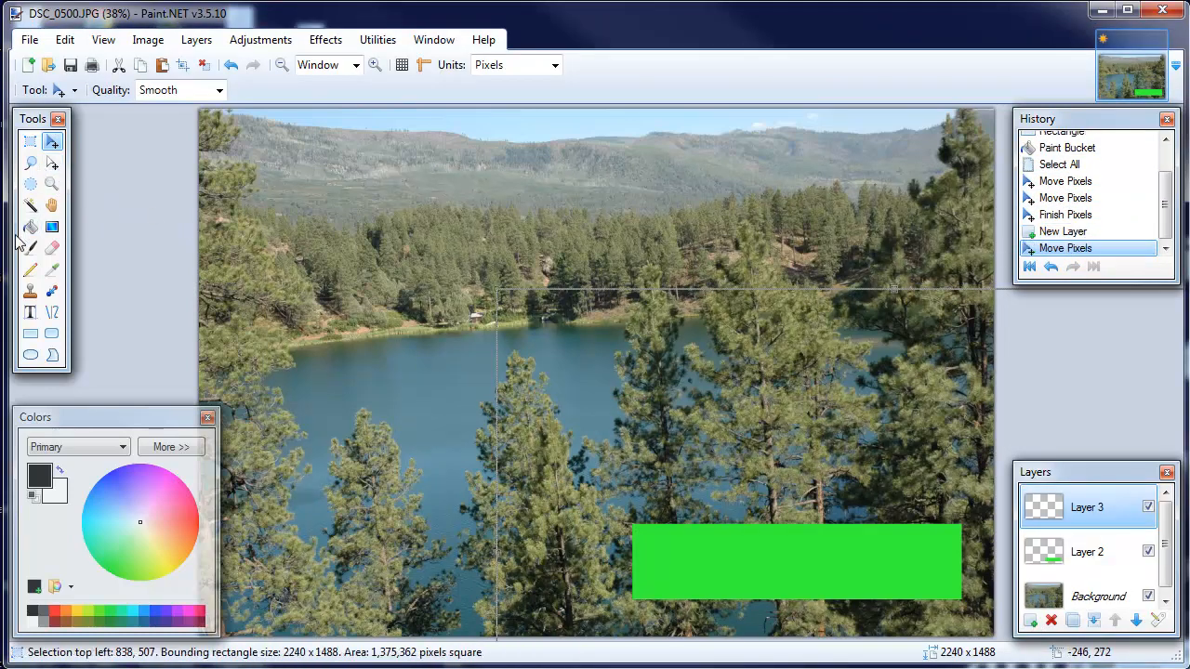
- Type 'Mountain Scene' inside the green block on Layer 3
left_click(31, 312)
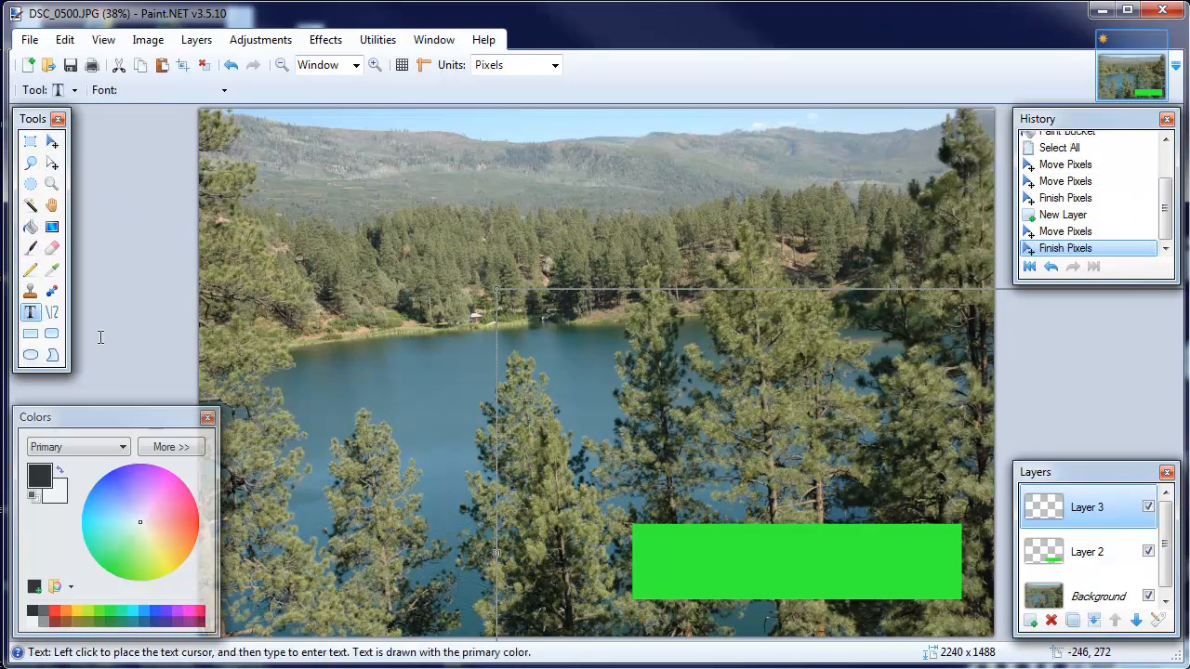
left_click(688, 553)
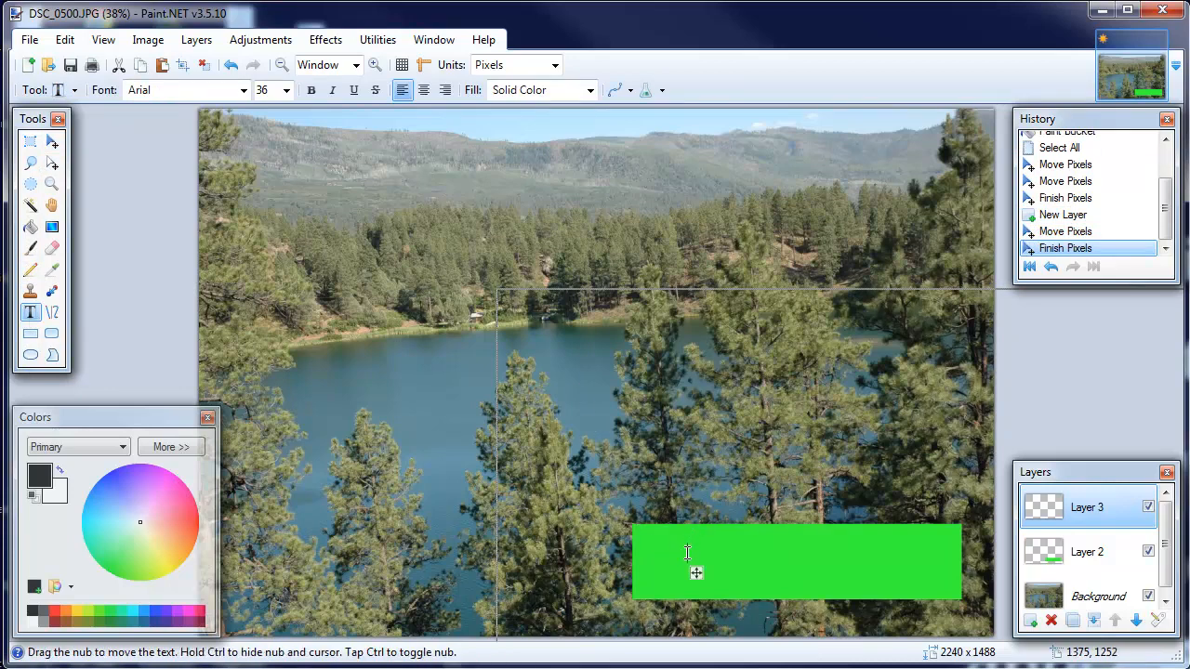
type("Mountain")
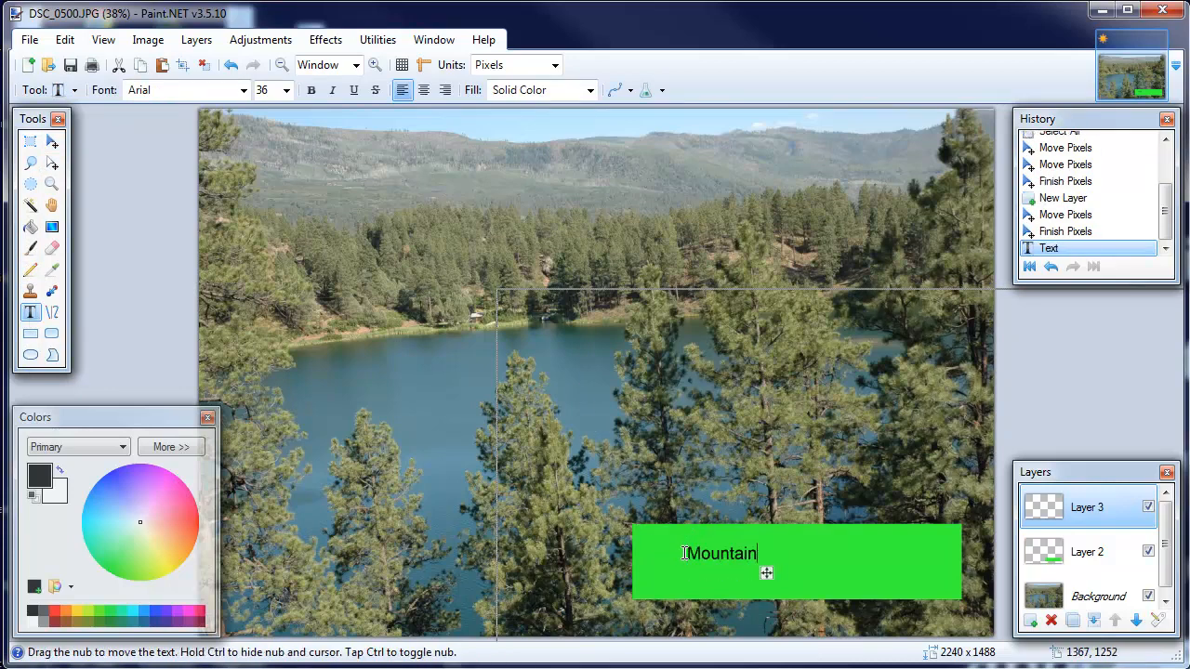
type("Scene")
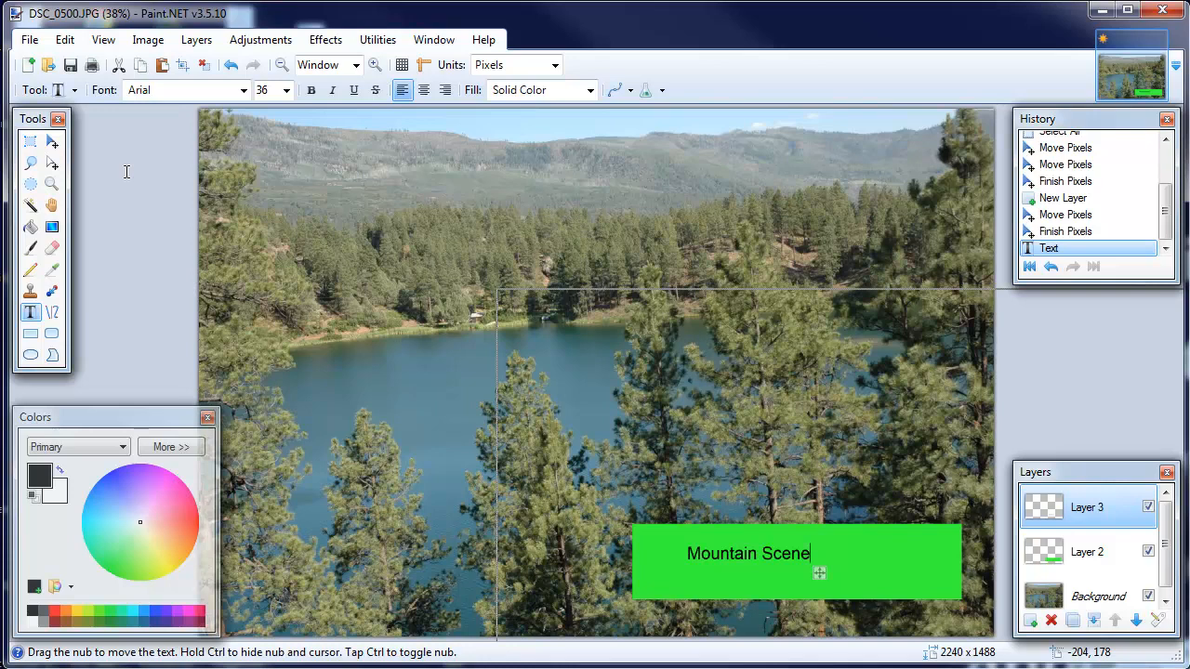
mouse_move(523, 257)
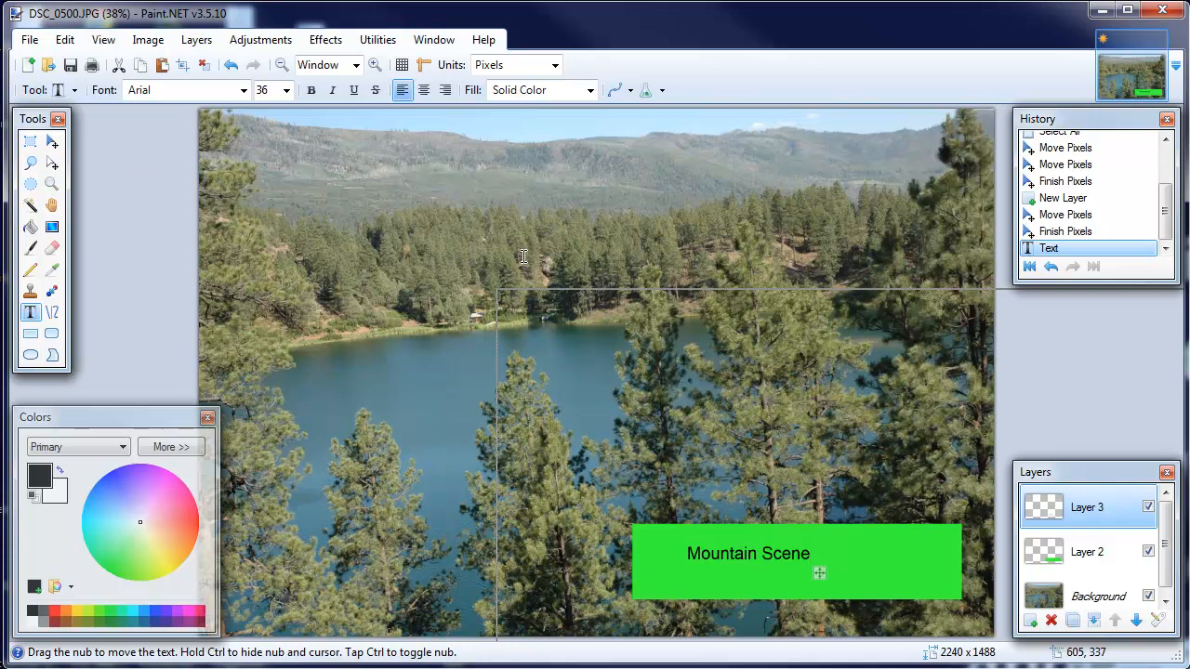